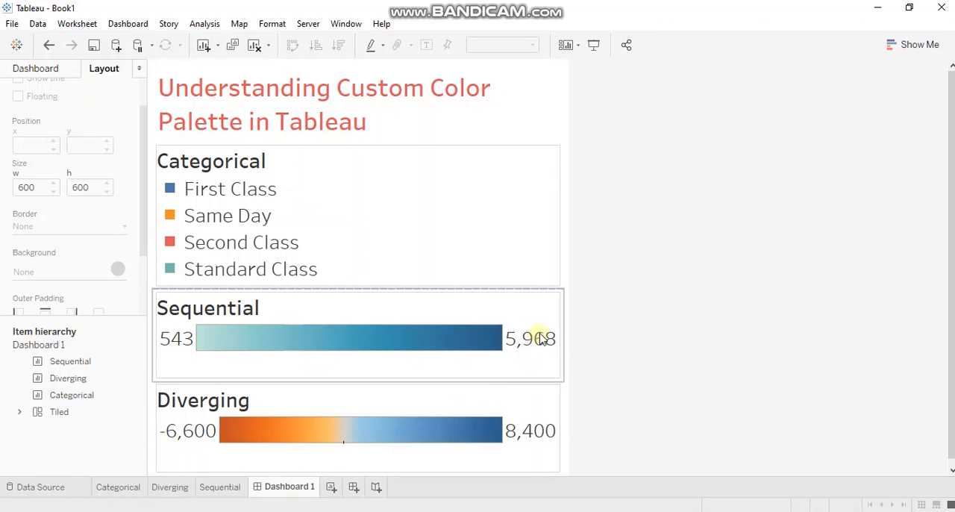
pyautogui.moveTo(544, 312)
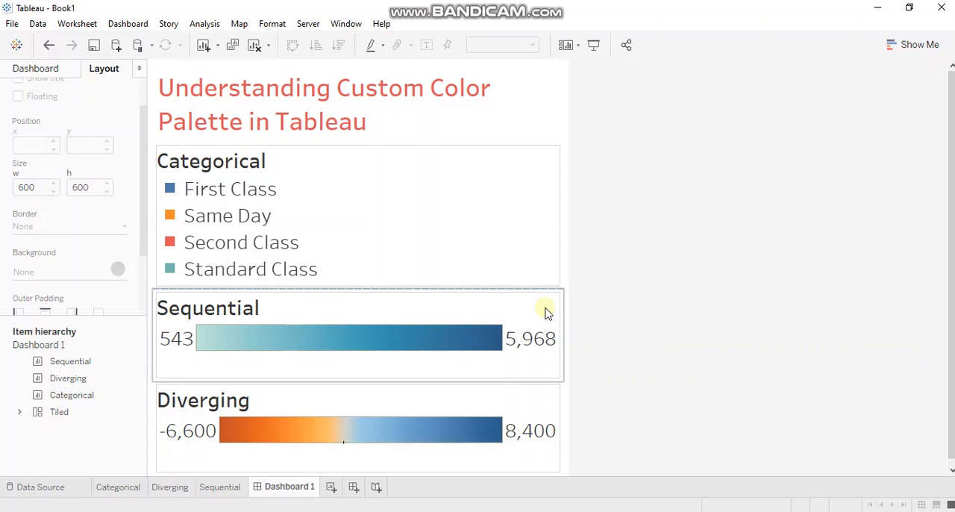
pyautogui.moveTo(552, 400)
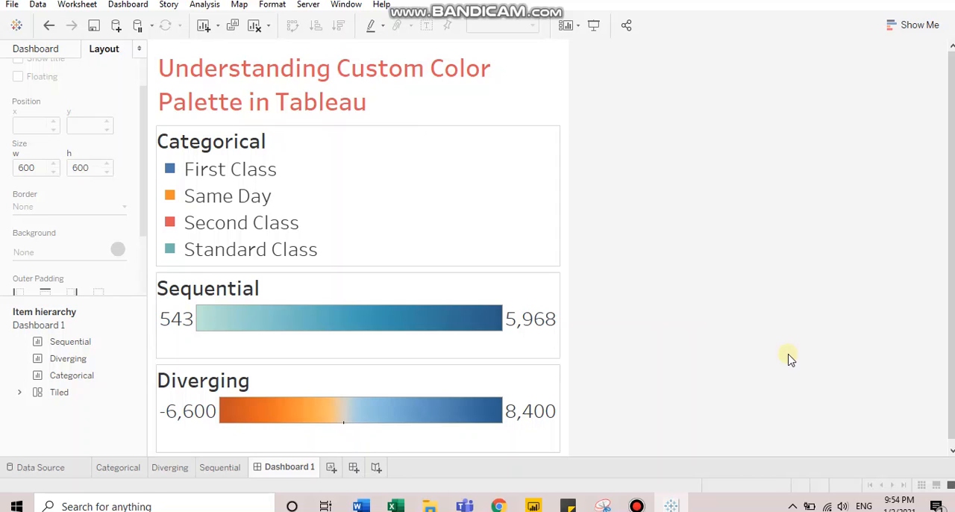
pyautogui.moveTo(12, 4)
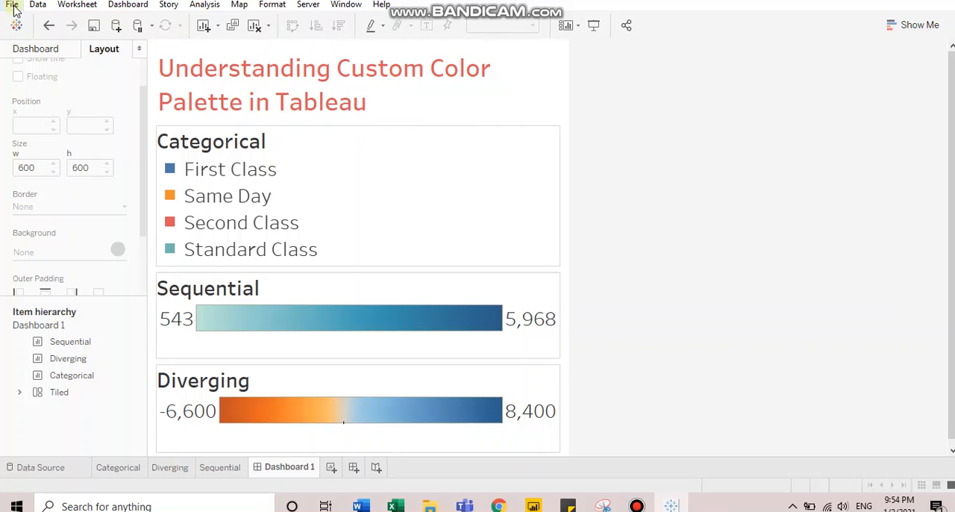
# Find the repository location (Documents\My Tableau Repository) and open that folder in File Explorer
pyautogui.click(12, 4)
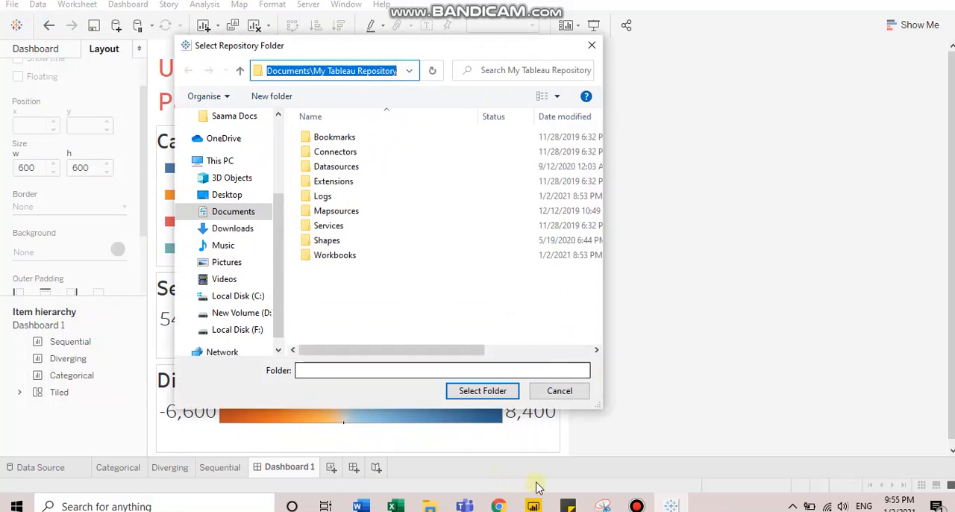
pyautogui.click(559, 391)
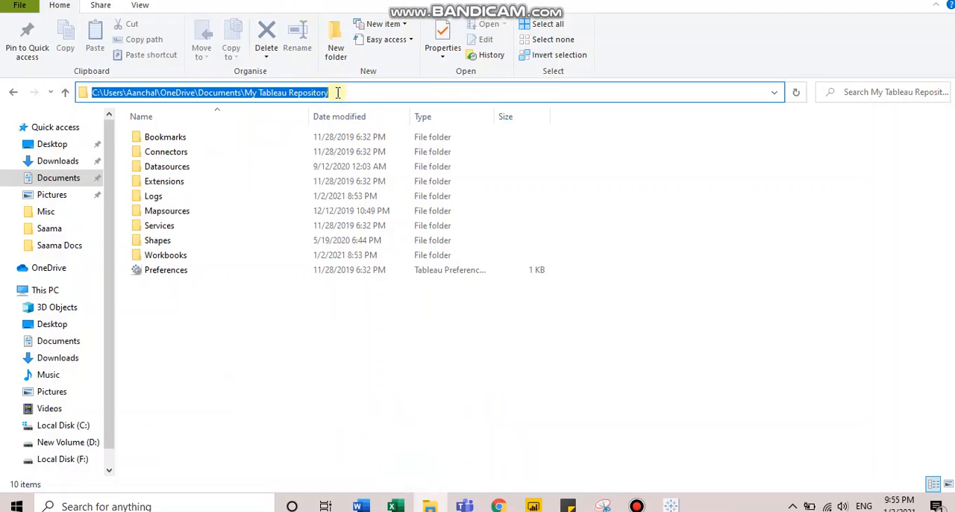
# Browse to My Tableau Repository to list its subfolders and Preferences.tps
pyautogui.click(207, 332)
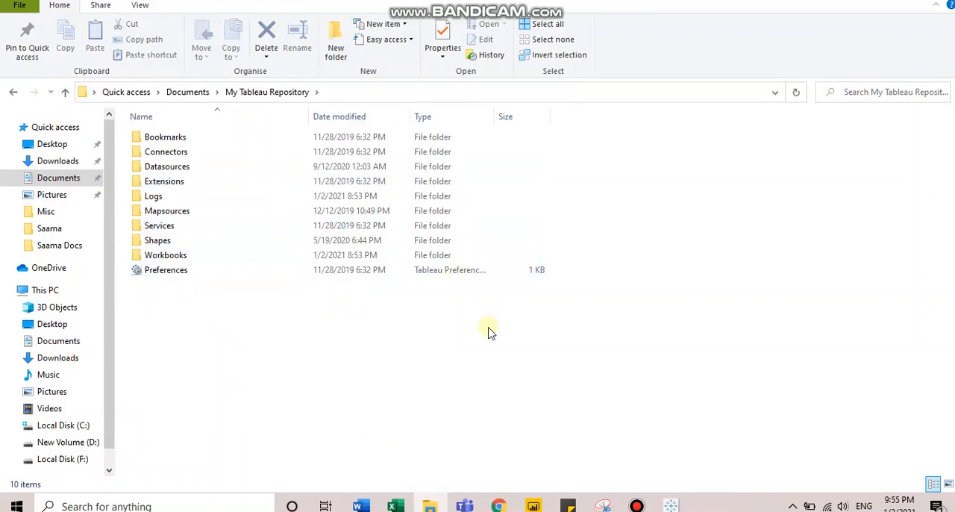
pyautogui.moveTo(240, 309)
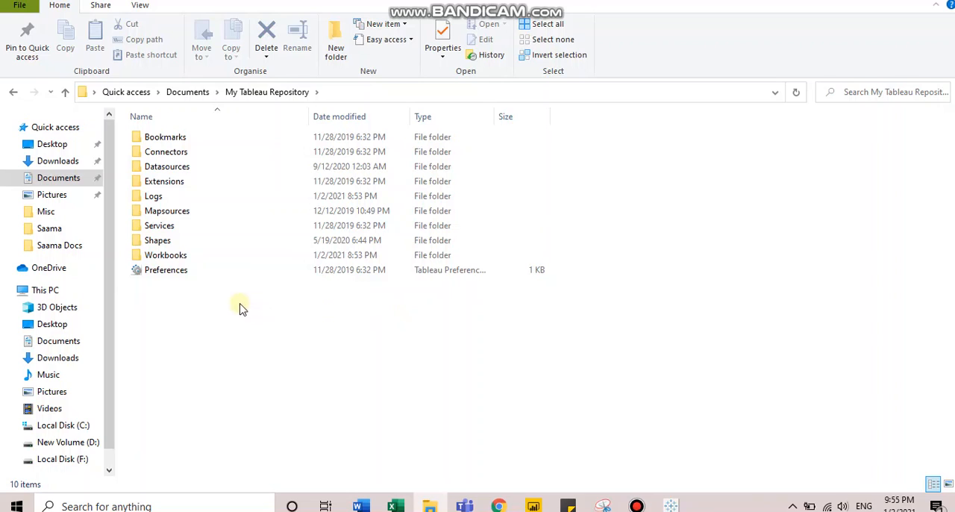
pyautogui.moveTo(160, 270)
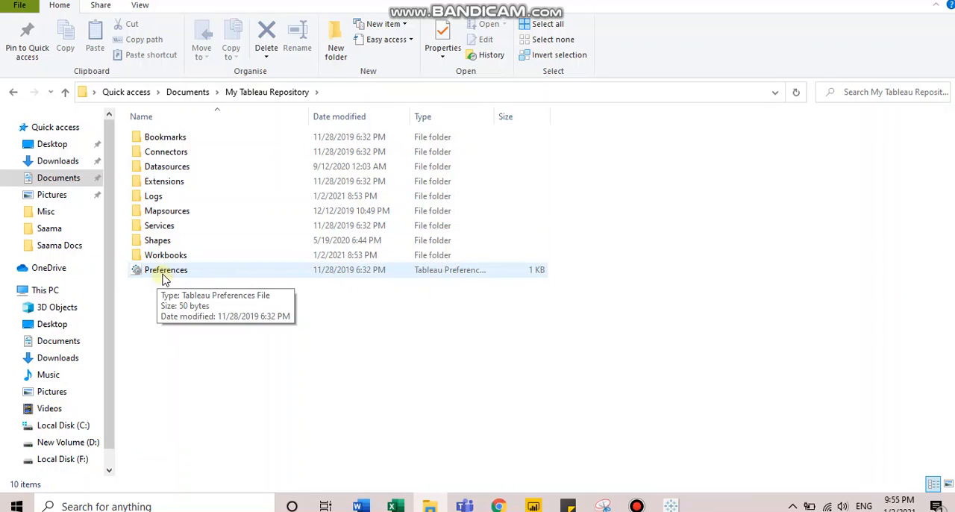
pyautogui.moveTo(207, 272)
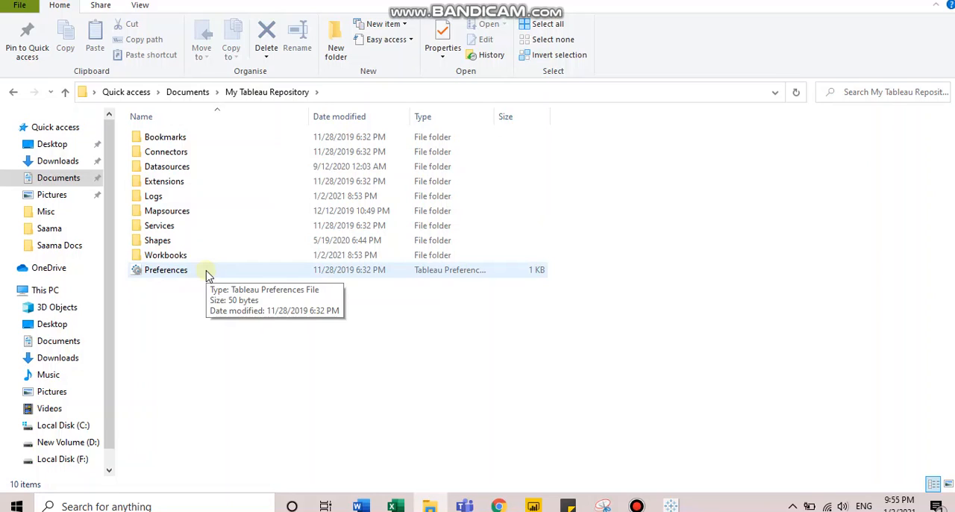
# Open Preferences.tps in Notepad through Open with > More apps
pyautogui.rightClick(209, 276)
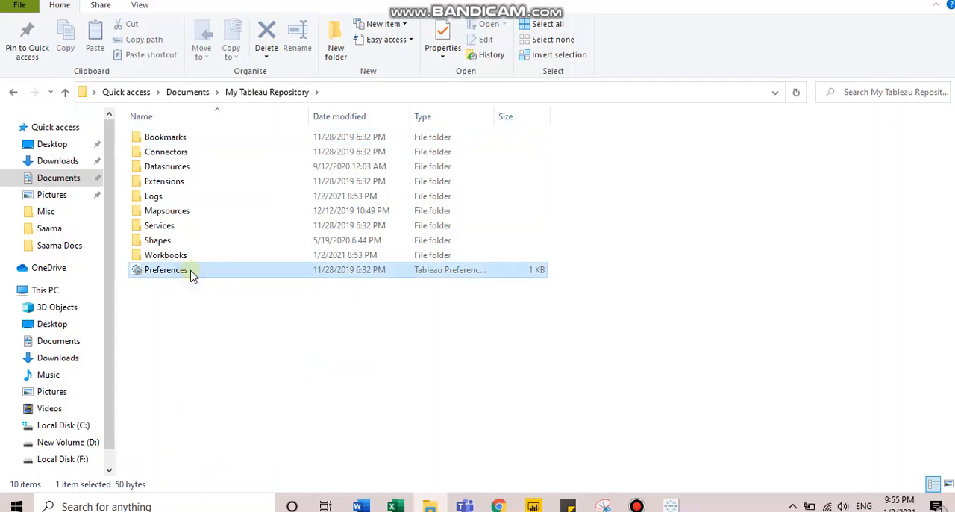
pyautogui.rightClick(165, 270)
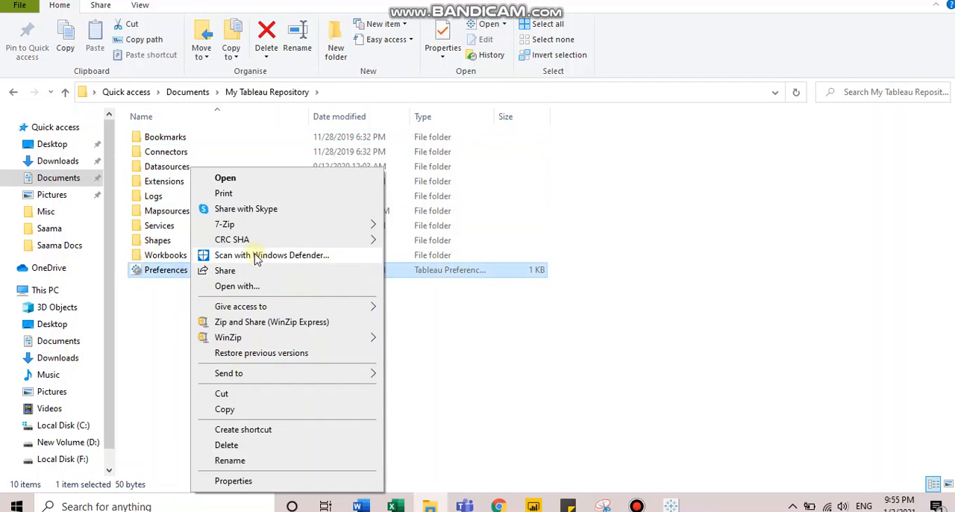
pyautogui.click(238, 286)
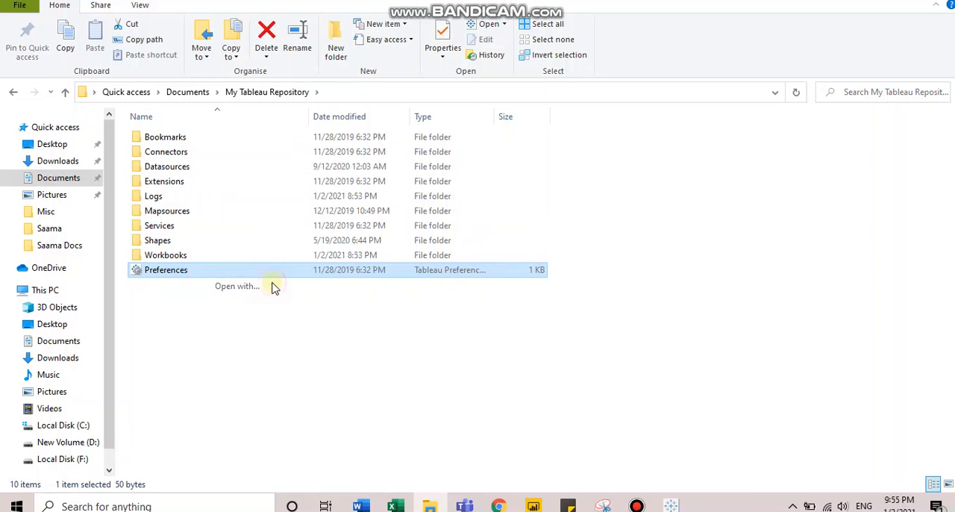
pyautogui.click(237, 286)
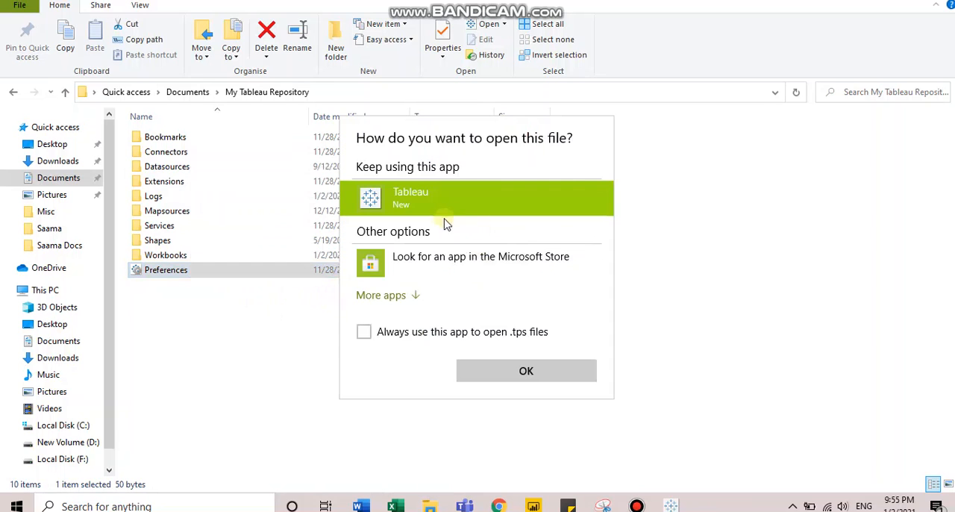
pyautogui.click(381, 294)
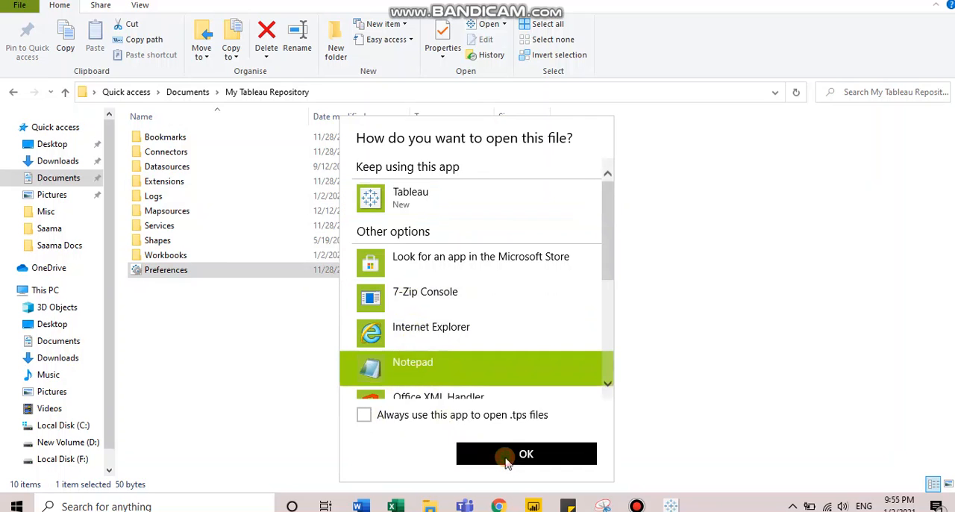
pyautogui.click(526, 454)
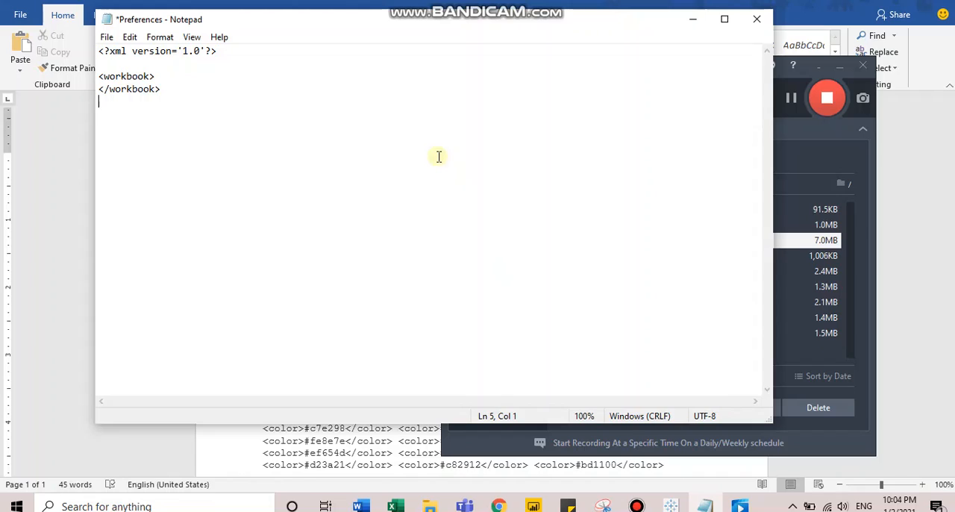
pyautogui.moveTo(192, 77)
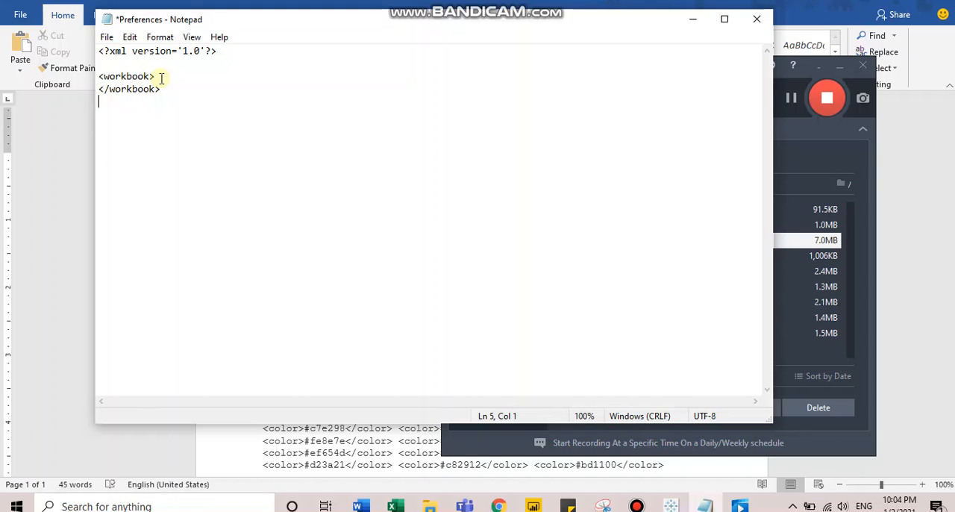
# Add <preferences> and </preferences> tags on new lines after <workbook>
pyautogui.click(156, 76)
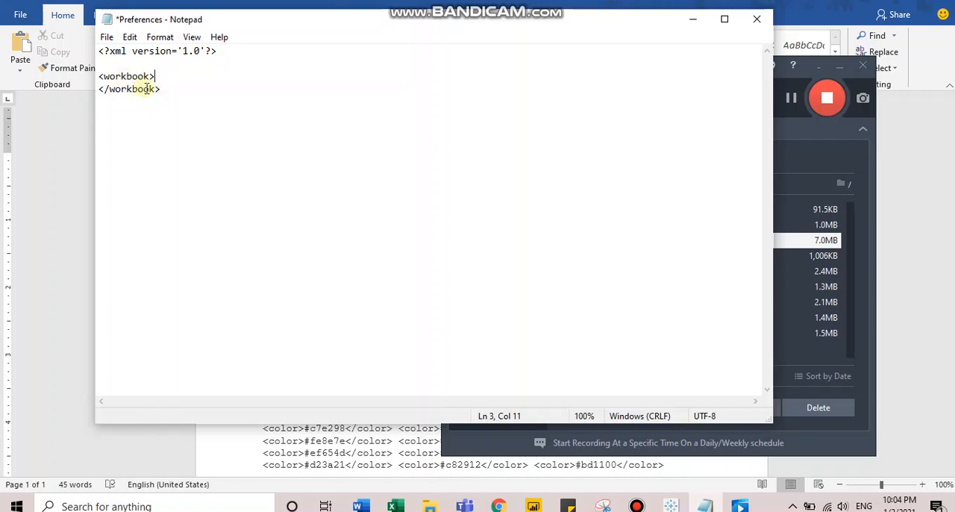
pyautogui.press('Return')
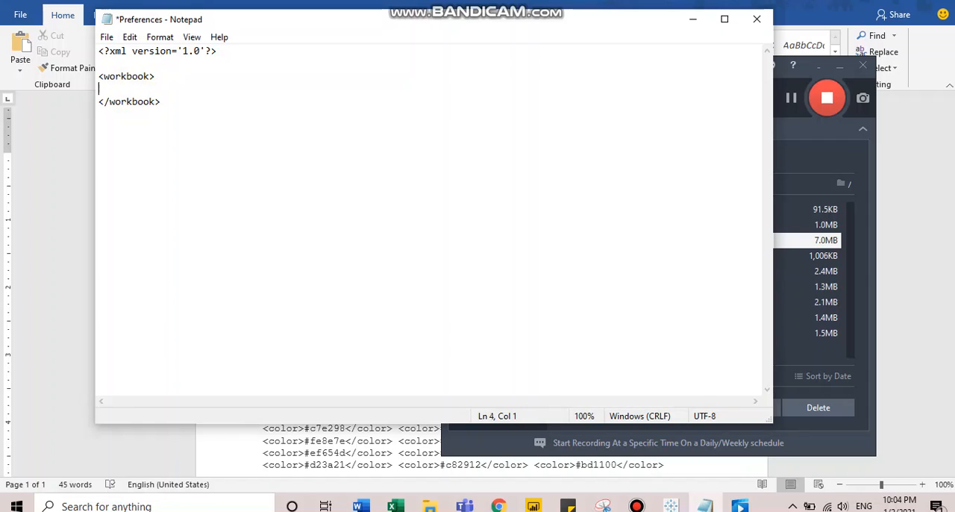
pyautogui.write('<pre')
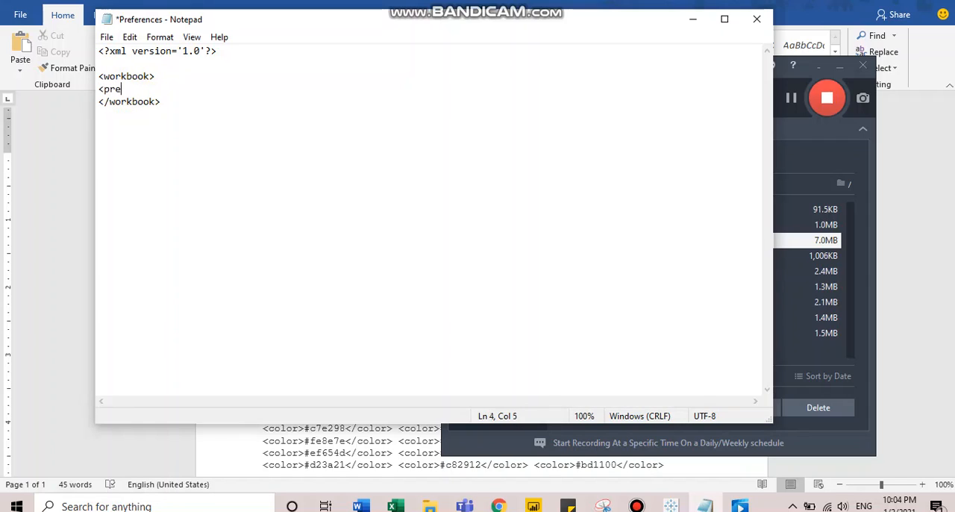
pyautogui.write('ferences>')
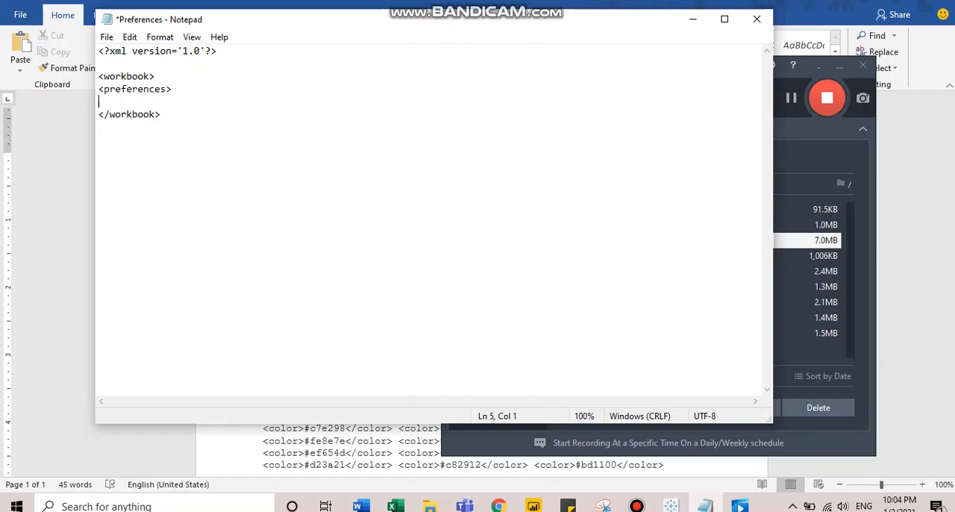
pyautogui.write('</pr')
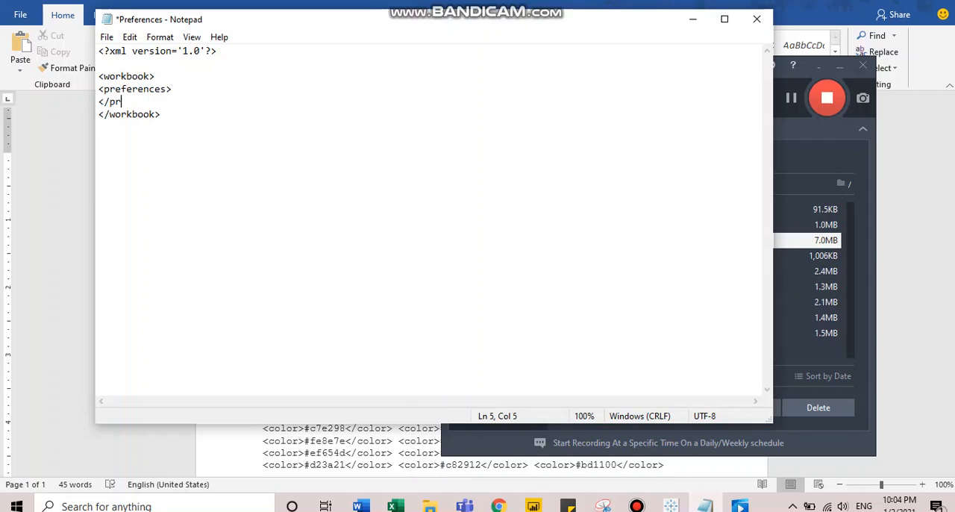
pyautogui.write('eferences>')
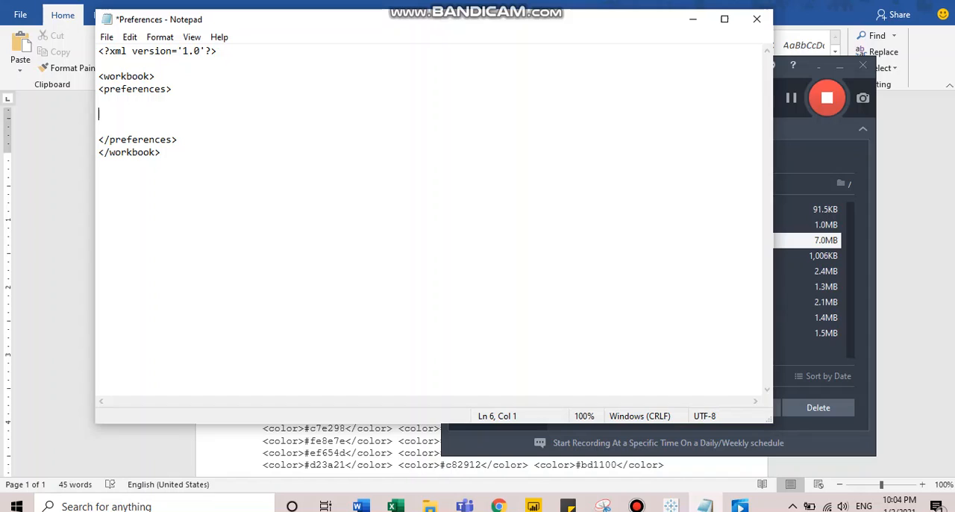
# Start a color-palette tag named 'Categorical custom palette'
pyautogui.write('<c')
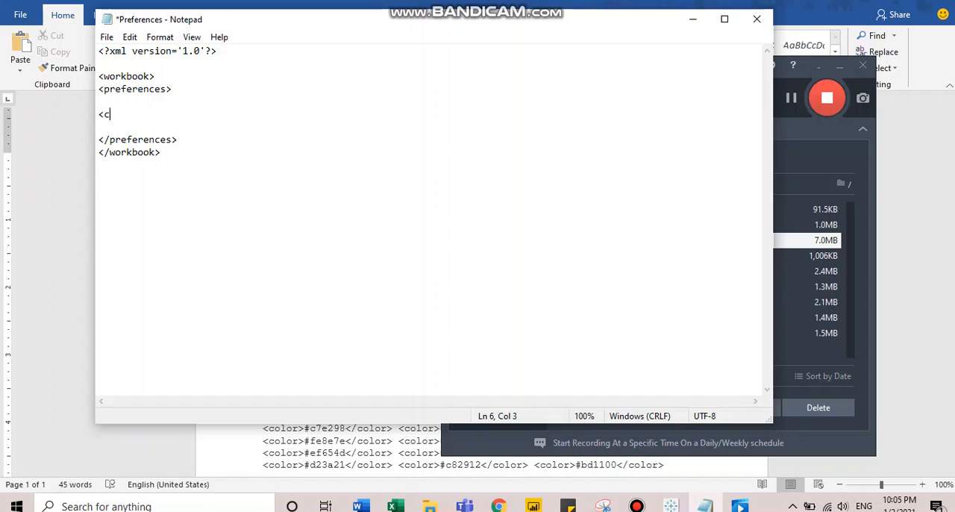
pyautogui.write('olor-')
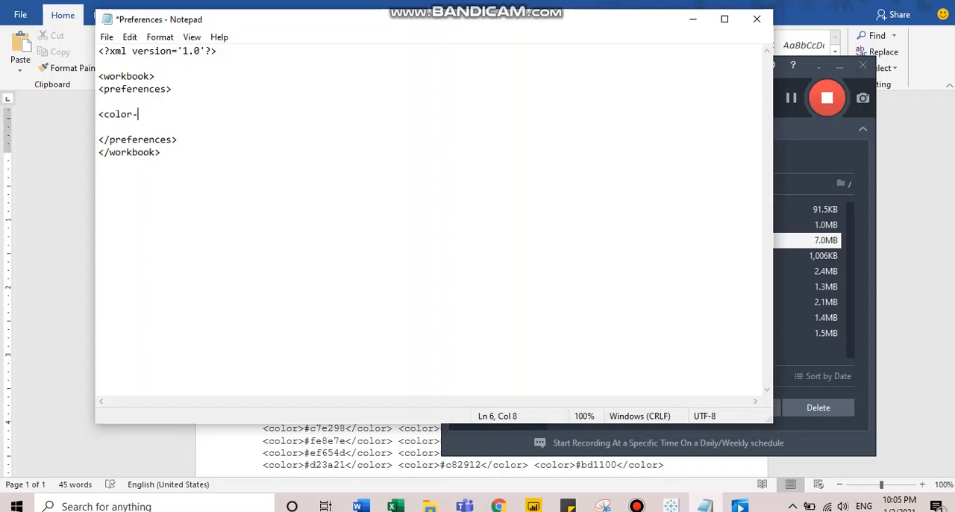
pyautogui.write('palette')
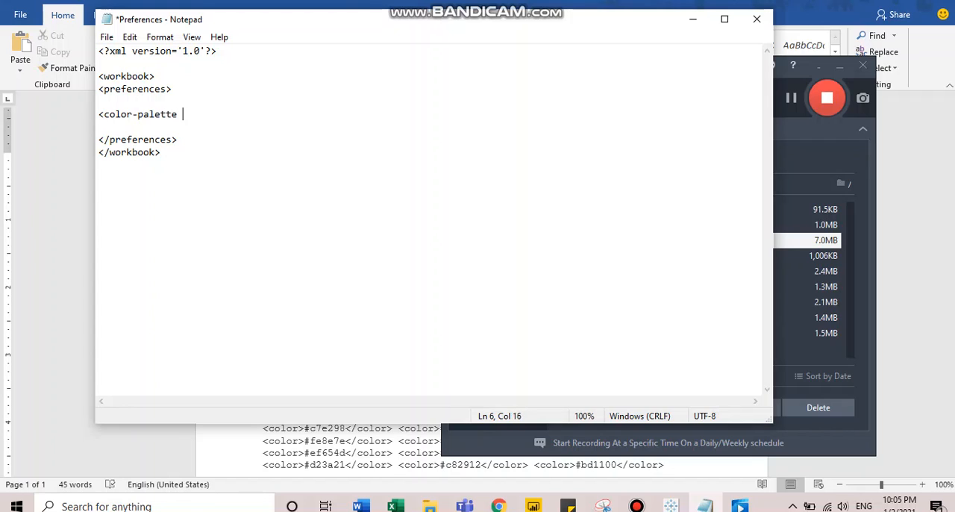
pyautogui.write('name')
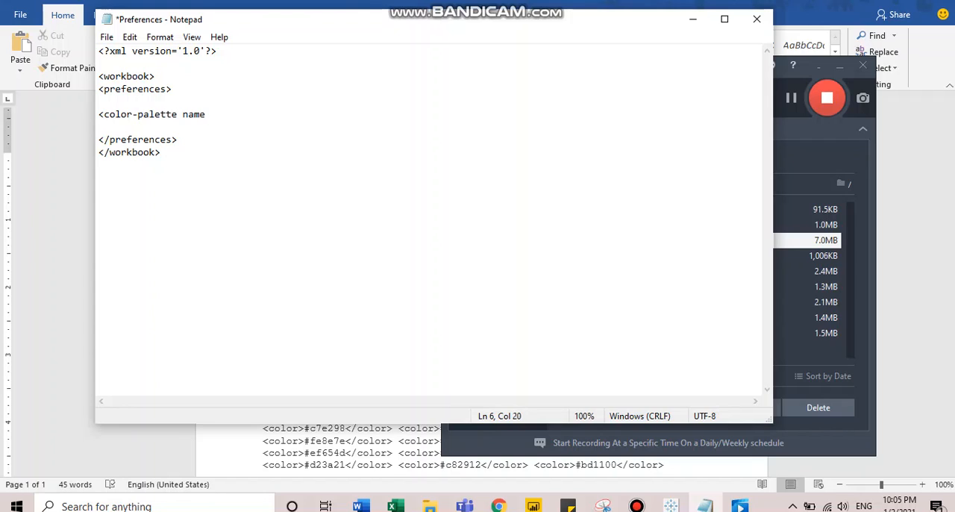
pyautogui.write('=""')
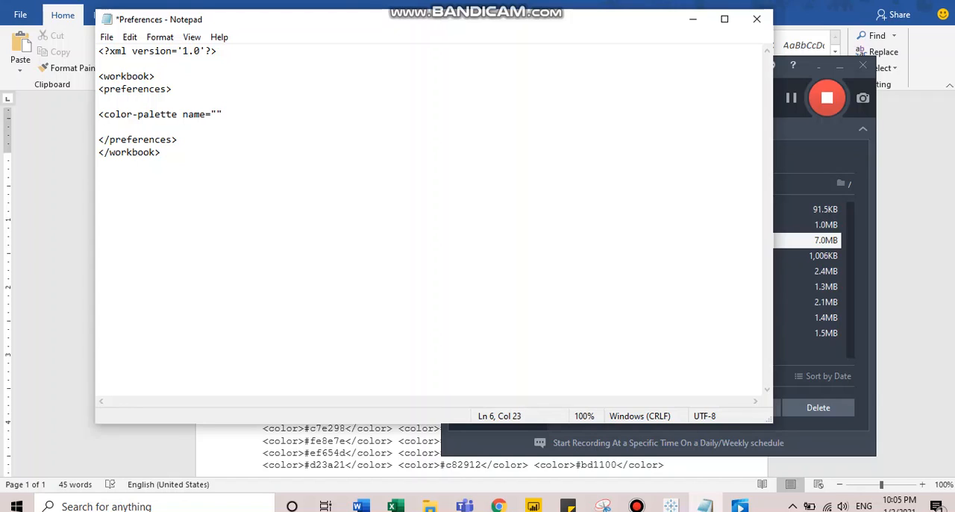
pyautogui.press('Left')
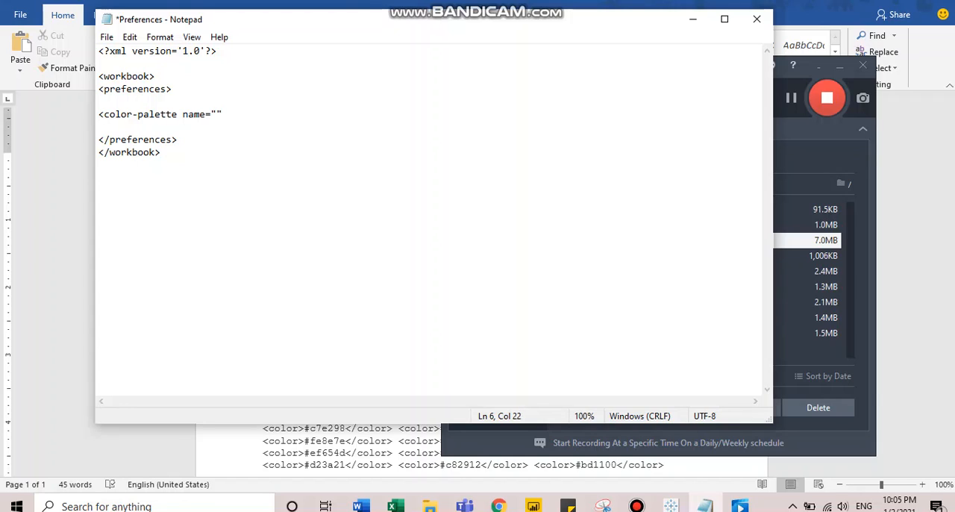
pyautogui.write('Categorical')
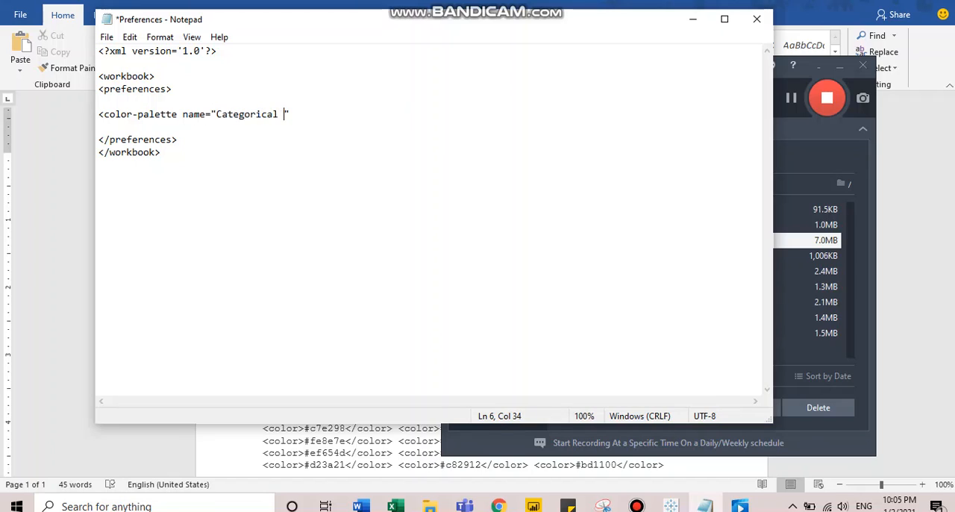
pyautogui.write('custom')
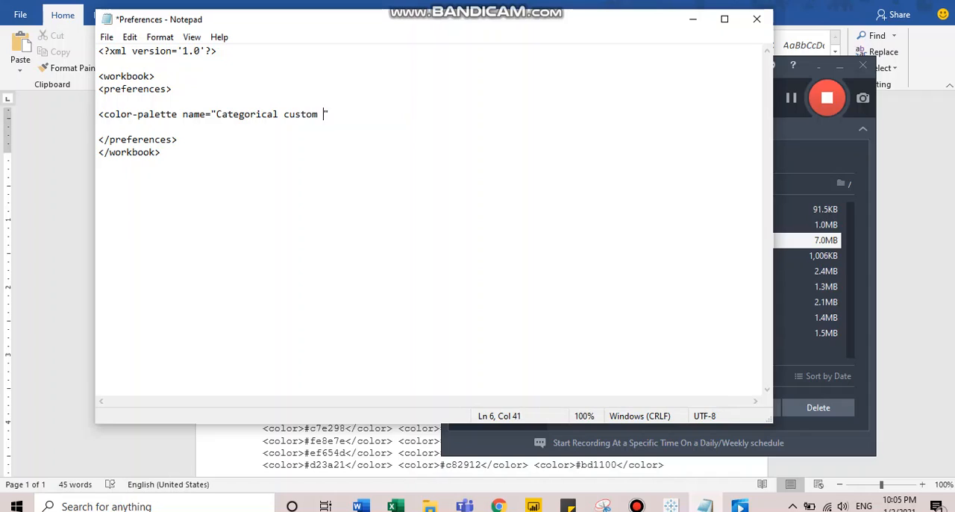
pyautogui.write('palette')
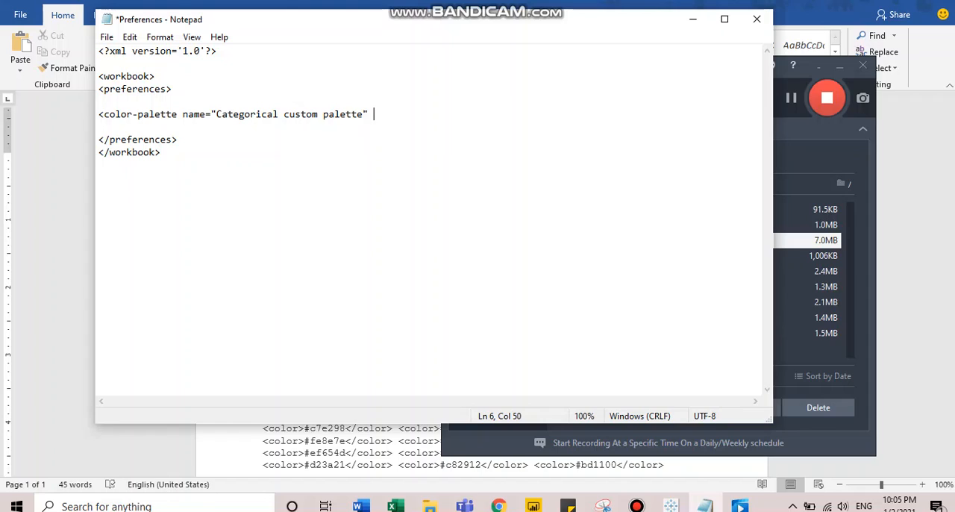
# Give the palette tag type="regular" and finish the opening tag
pyautogui.write('type=')
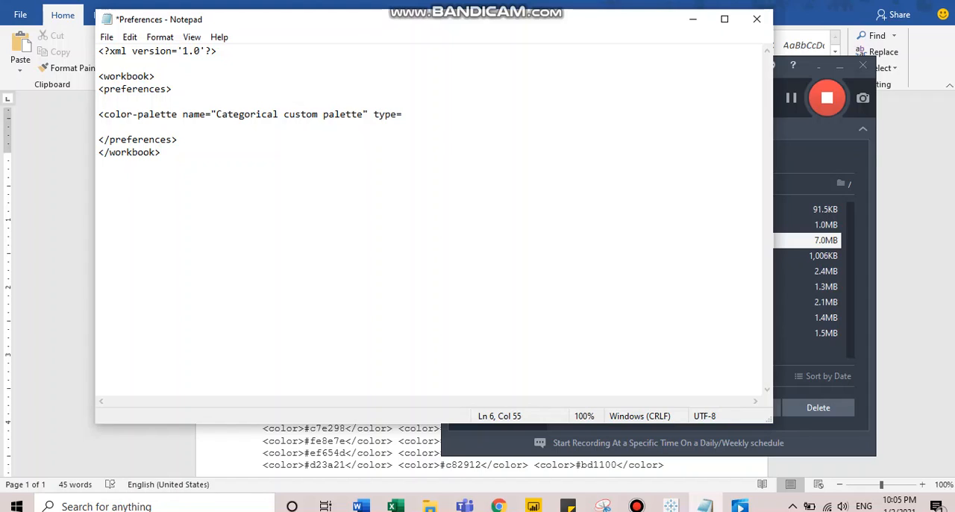
pyautogui.write('""')
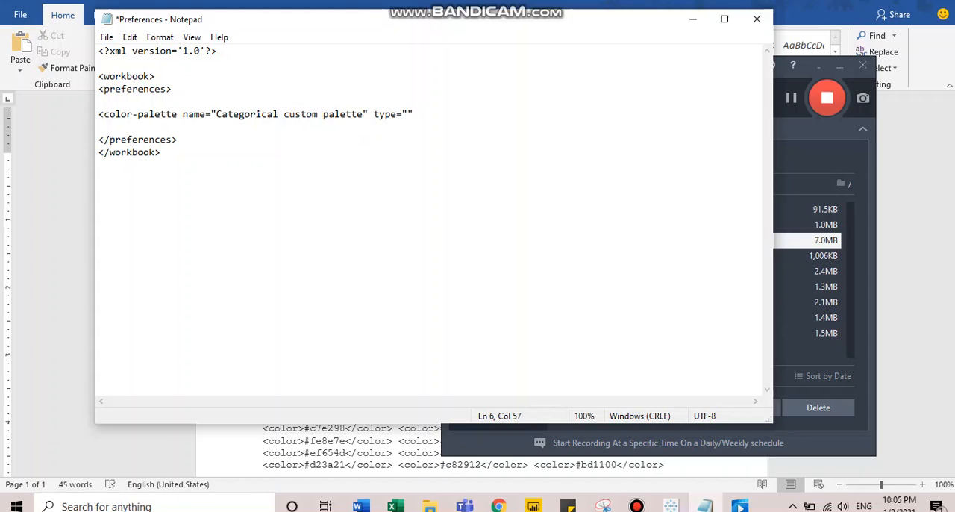
pyautogui.click(411, 114)
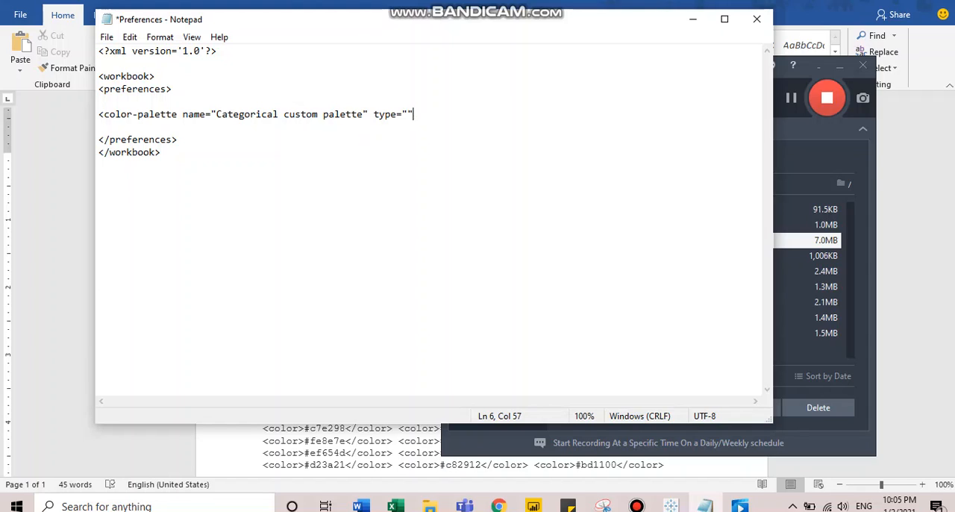
pyautogui.press('Backspace')
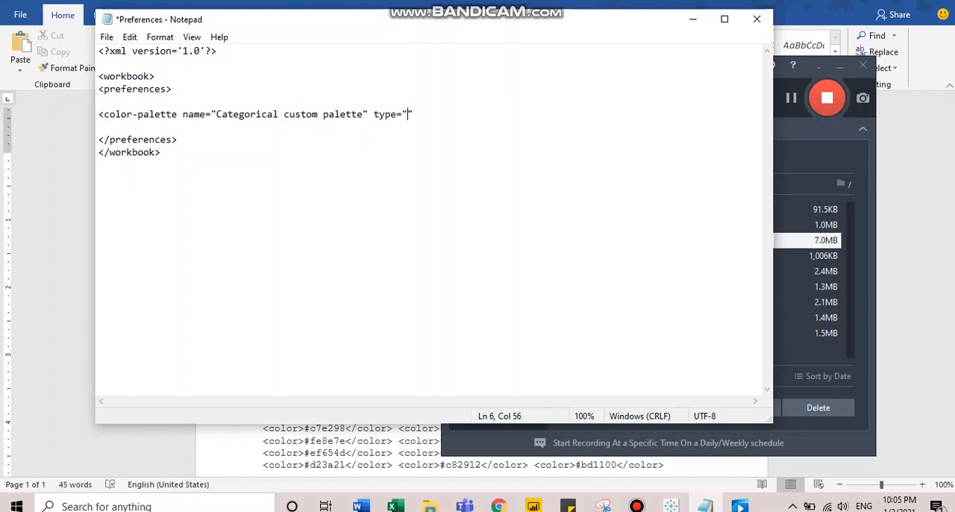
pyautogui.write('reg')
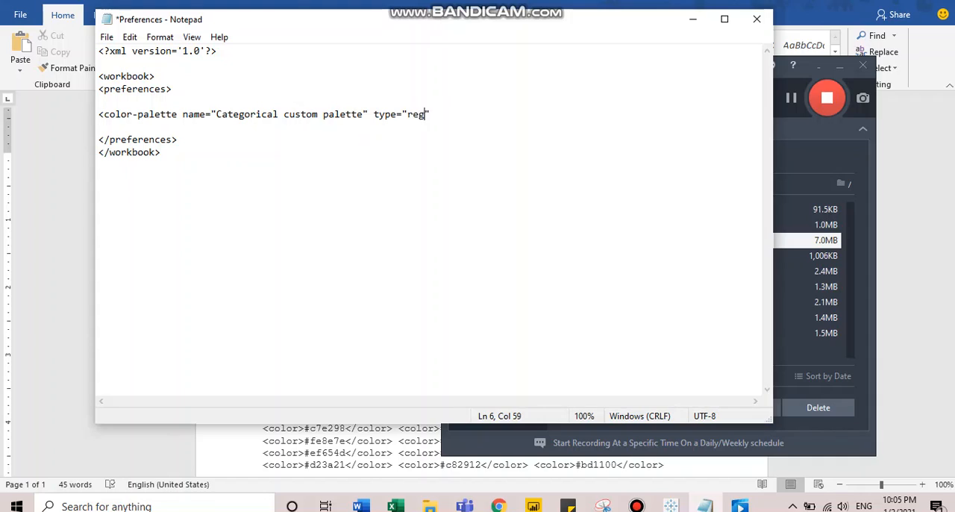
pyautogui.write('ular')
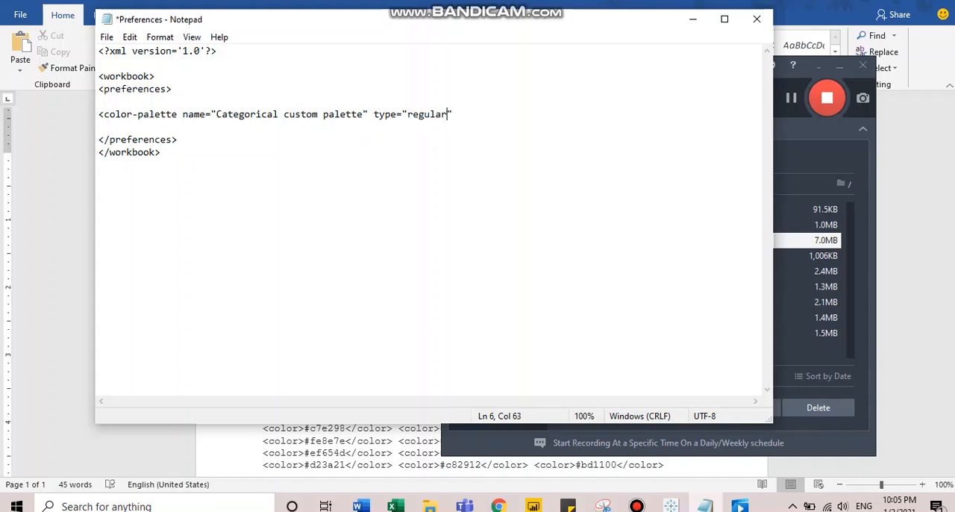
pyautogui.write('"')
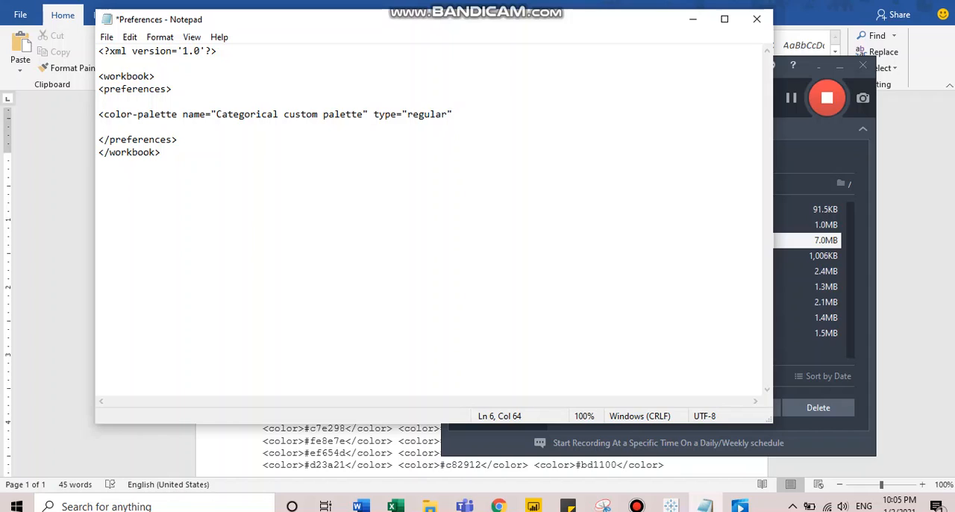
pyautogui.write('>')
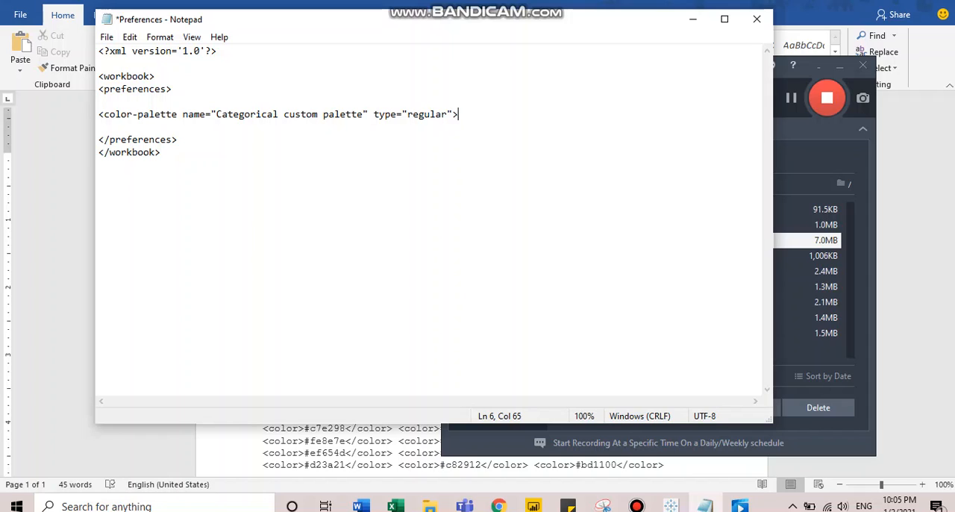
# Add the closing </color-palette> tag and place the cursor on the line inside
pyautogui.write('<')
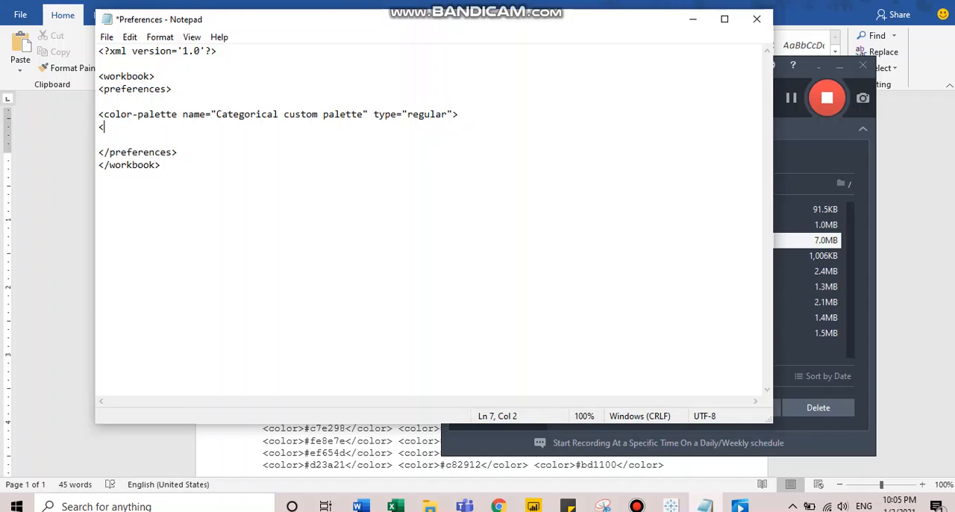
pyautogui.write('/color')
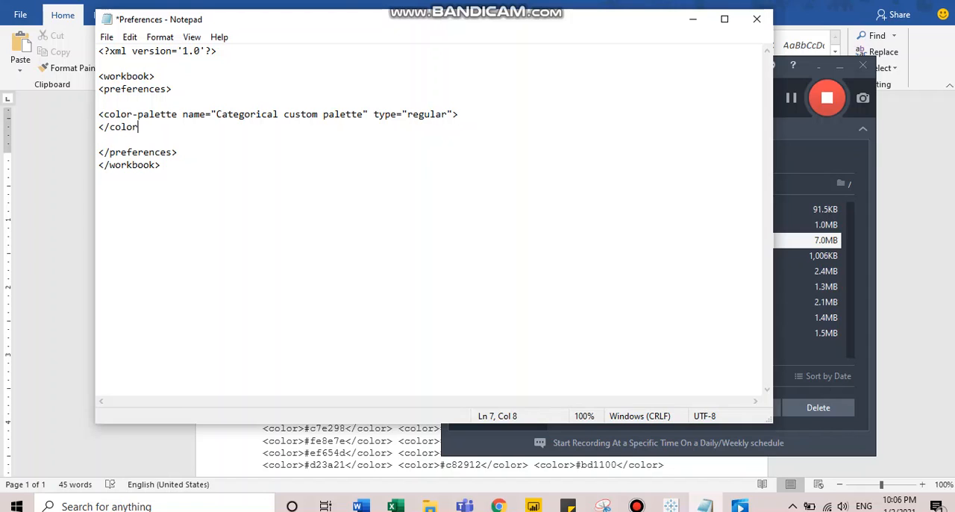
pyautogui.write('-palette>')
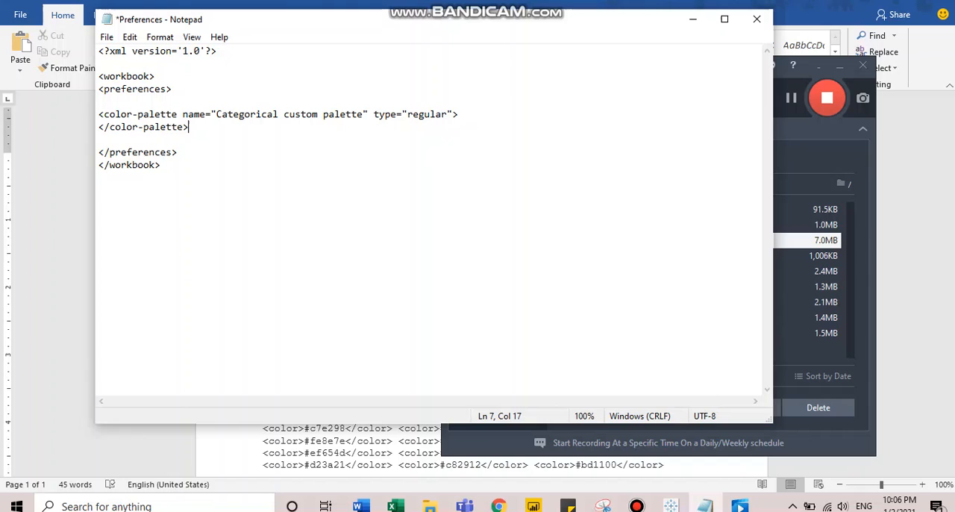
pyautogui.click(455, 114)
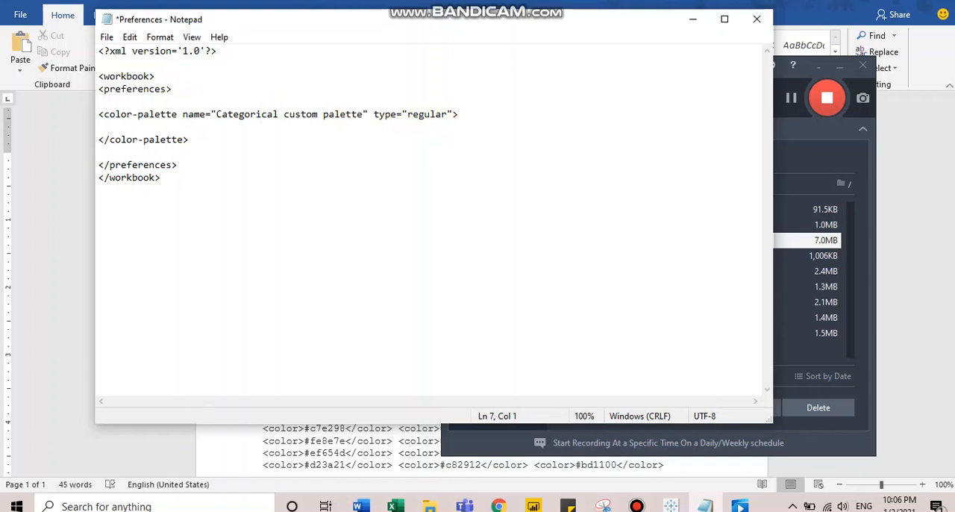
pyautogui.moveTo(345, 186)
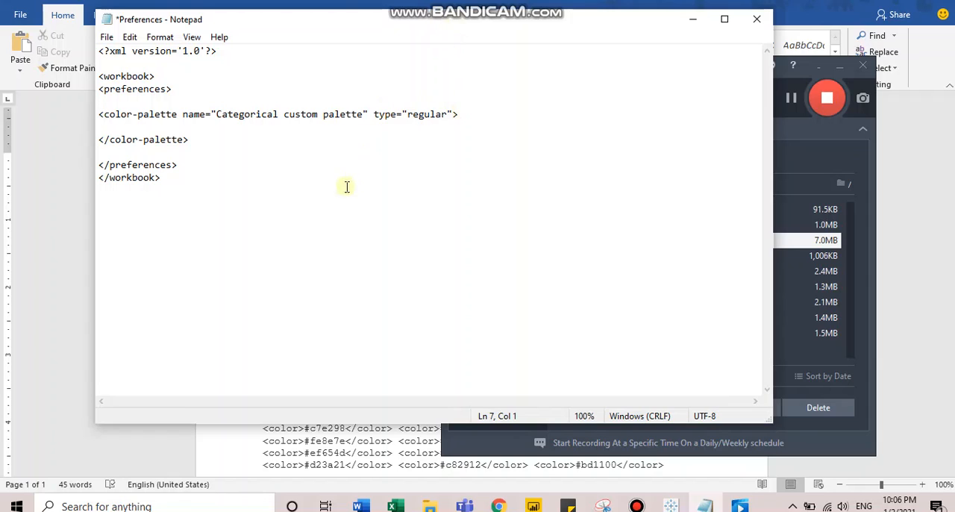
pyautogui.click(191, 140)
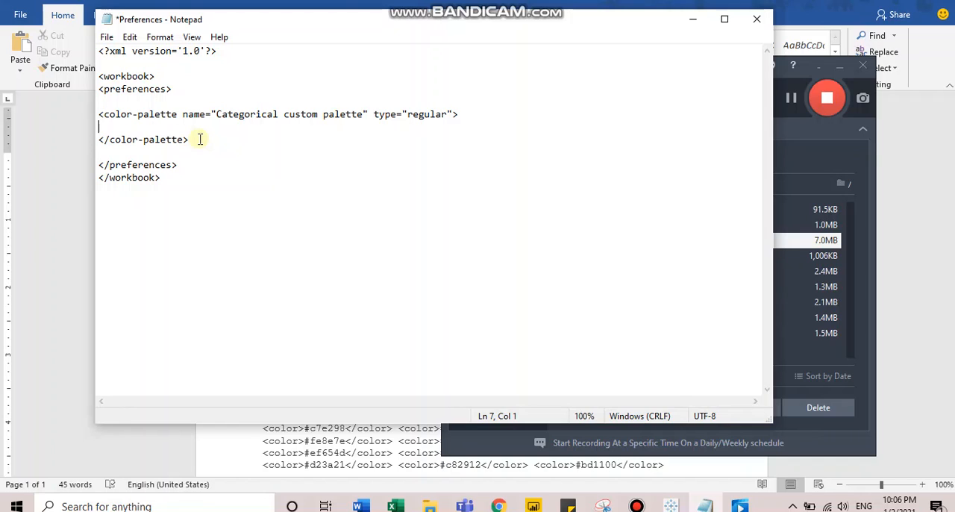
pyautogui.click(359, 506)
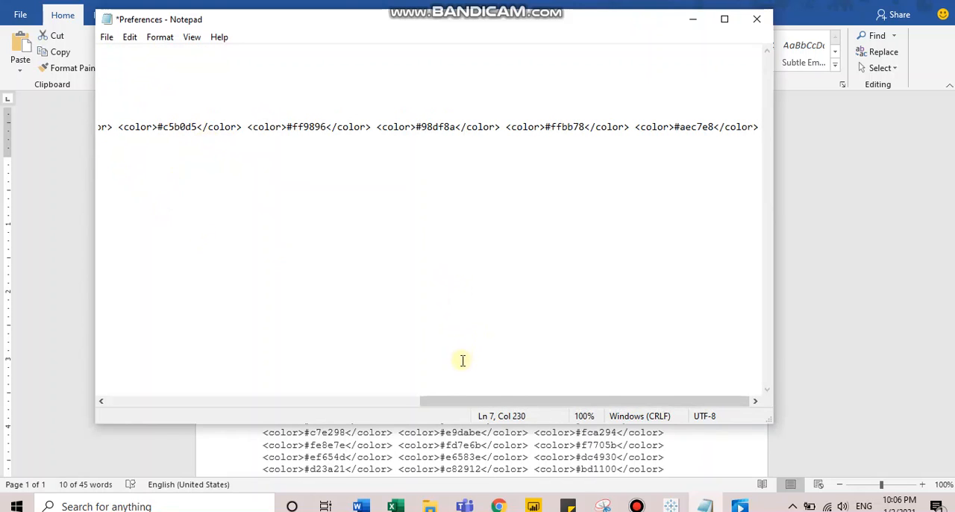
pyautogui.moveTo(166, 403)
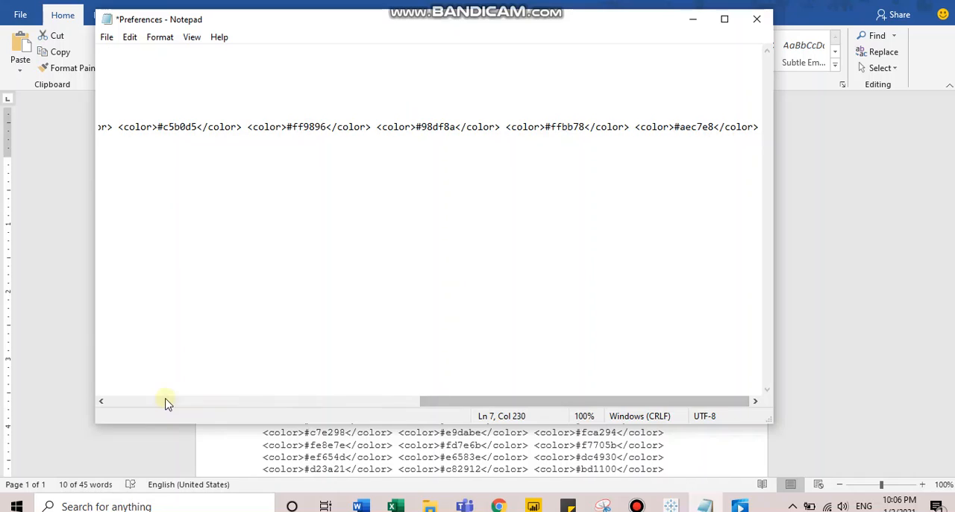
# Split the pasted colour list so each of the ten hex entries sits on its own line
pyautogui.hscroll(-3)
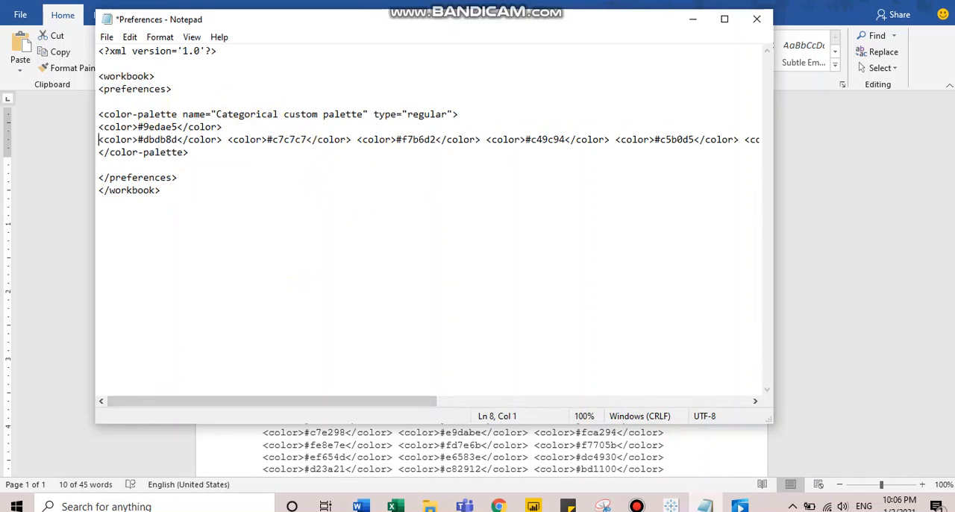
pyautogui.click(229, 140)
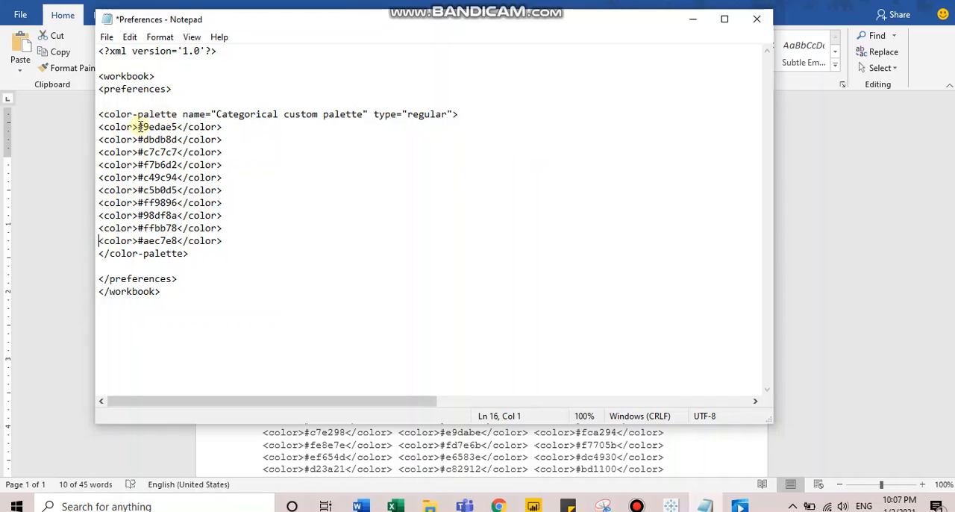
pyautogui.click(128, 127)
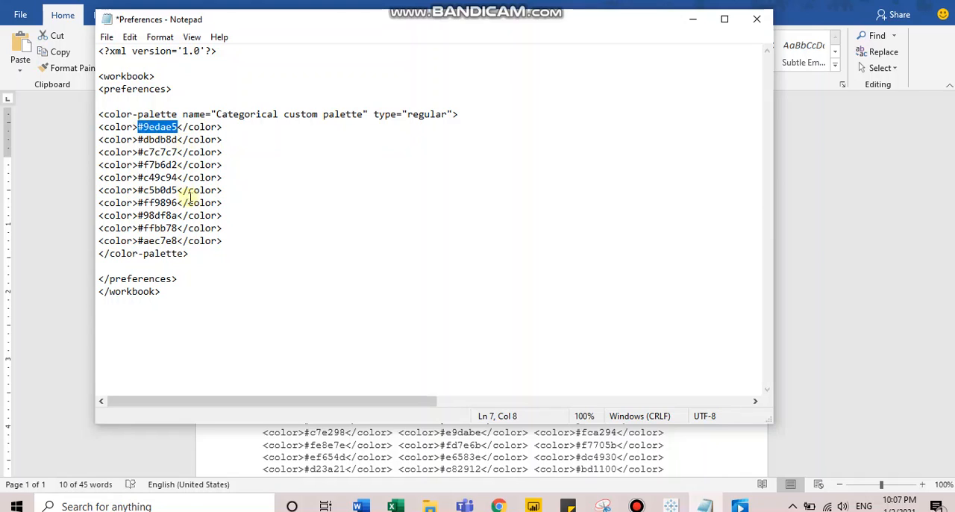
pyautogui.click(222, 241)
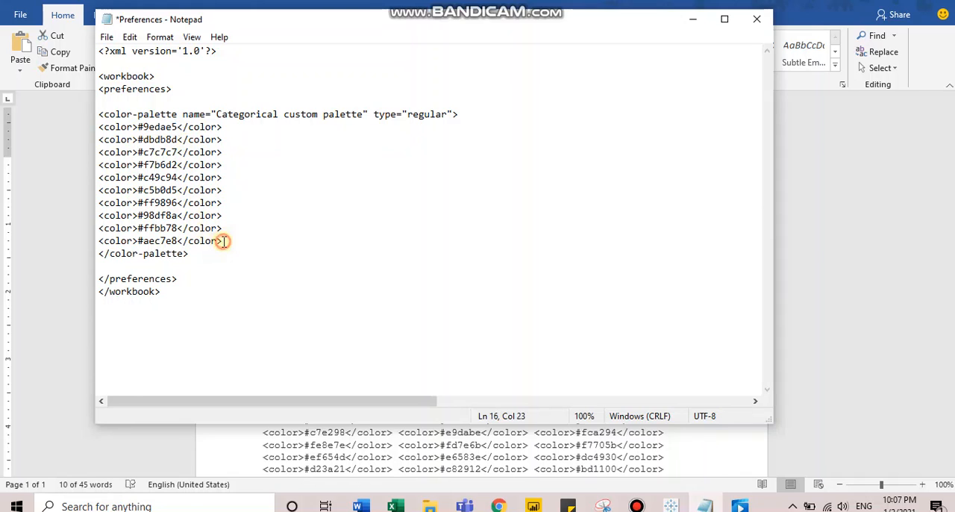
pyautogui.moveTo(223, 240); pyautogui.dragTo(98, 126)
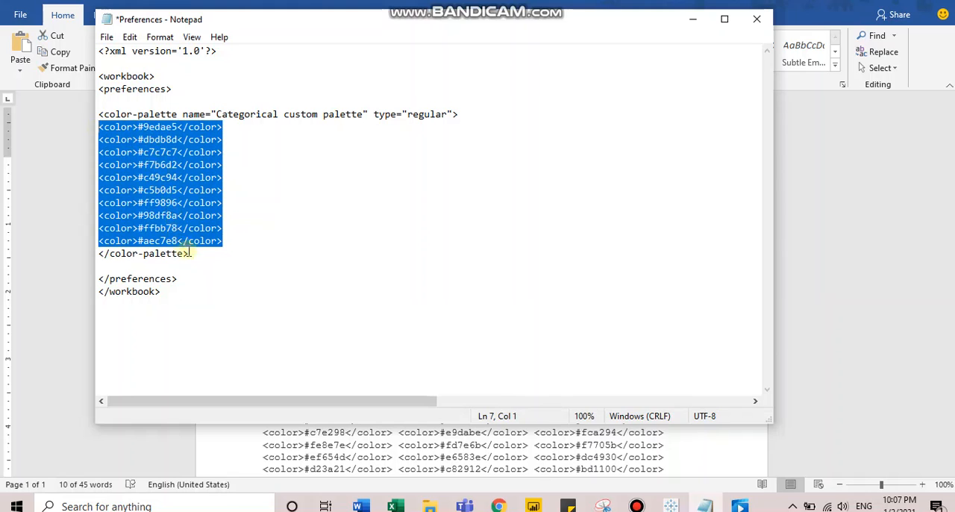
pyautogui.click(99, 266)
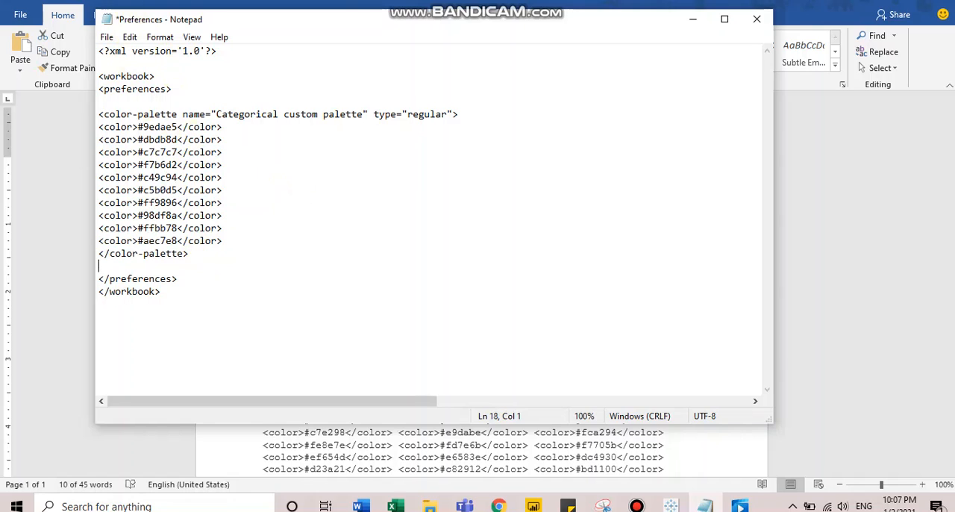
# Save Preferences.tps and close Notepad
pyautogui.click(106, 36)
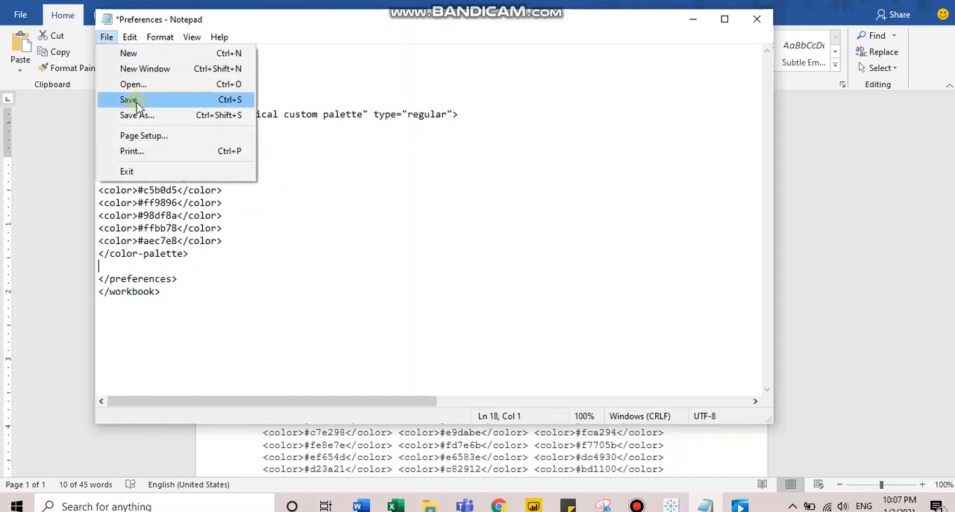
pyautogui.click(129, 99)
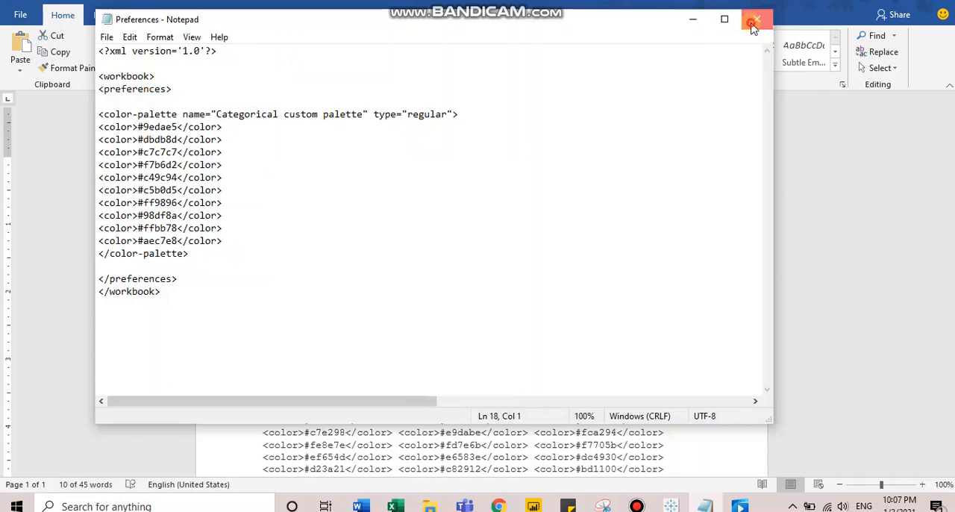
pyautogui.click(755, 19)
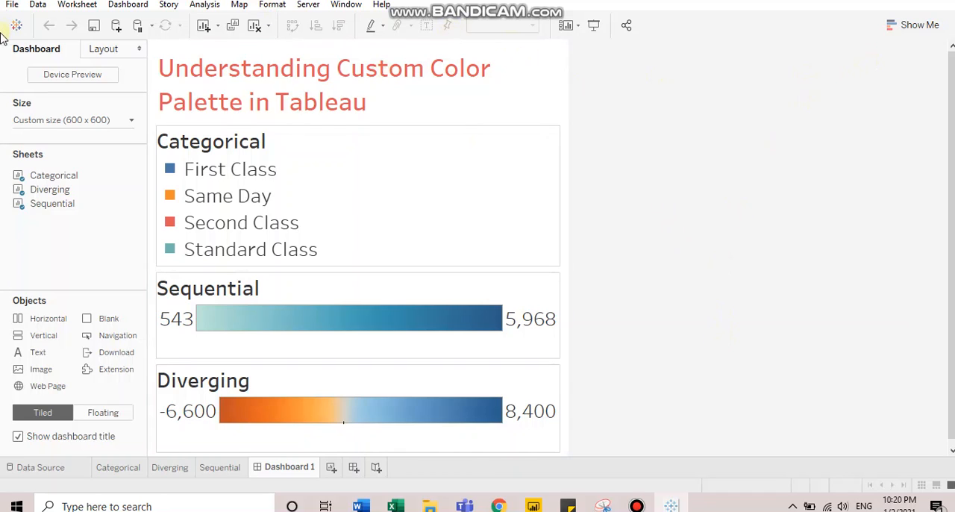
pyautogui.moveTo(560, 247)
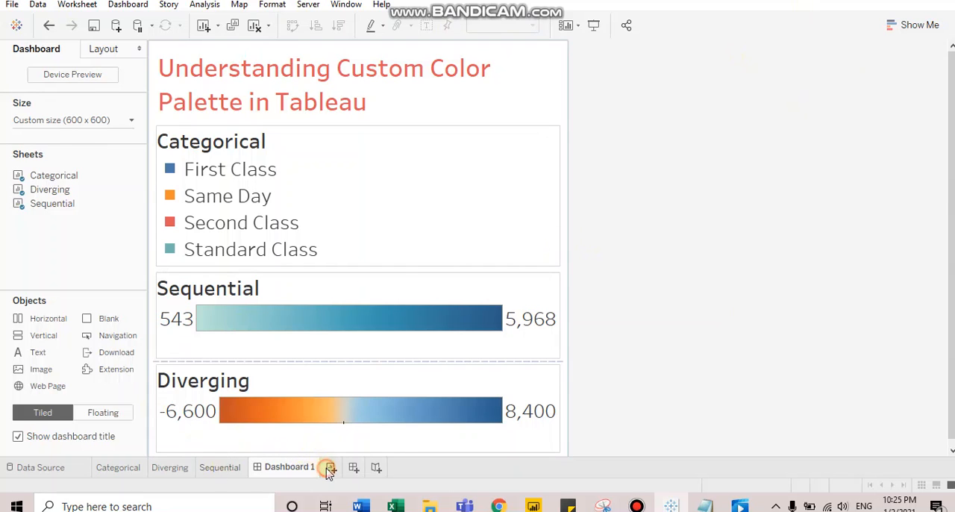
# Add new worksheet Sheet 4 and colour its marks by Ship Mode
pyautogui.click(352, 466)
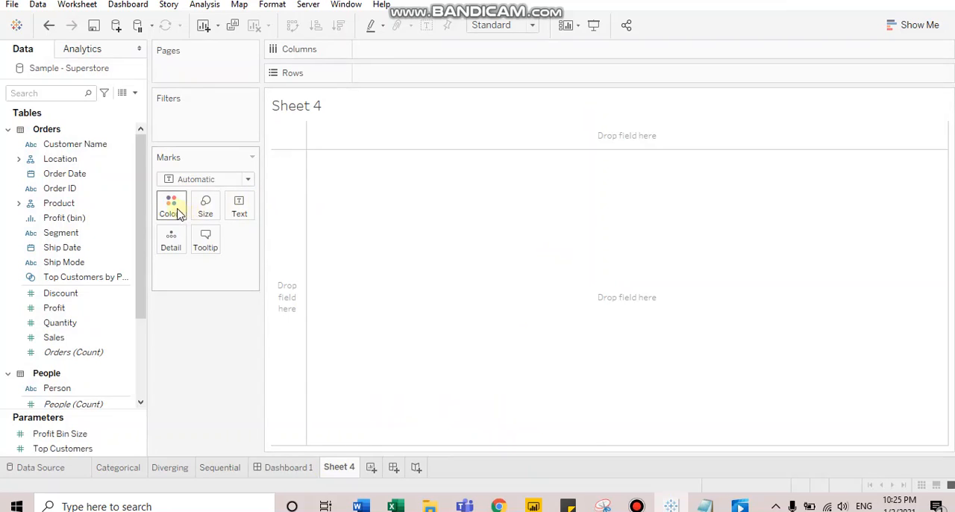
pyautogui.moveTo(459, 280)
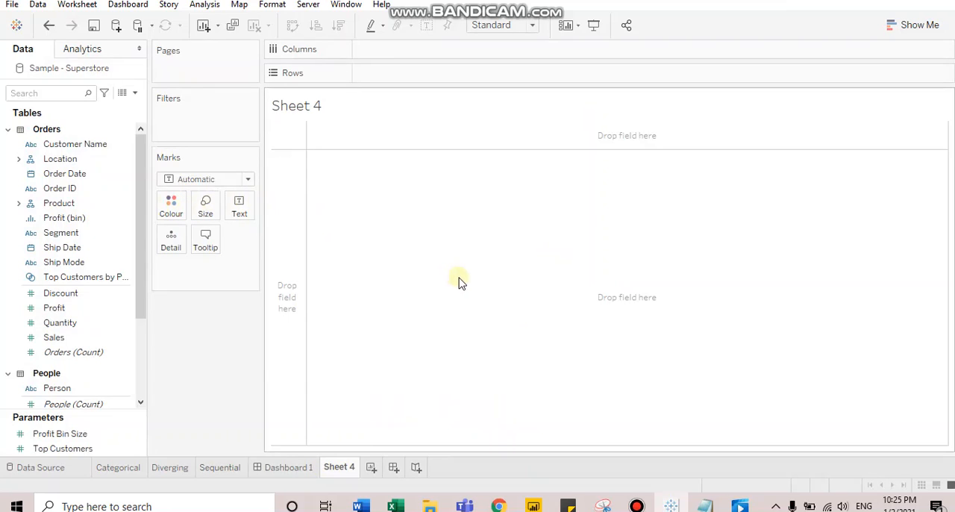
pyautogui.click(61, 232)
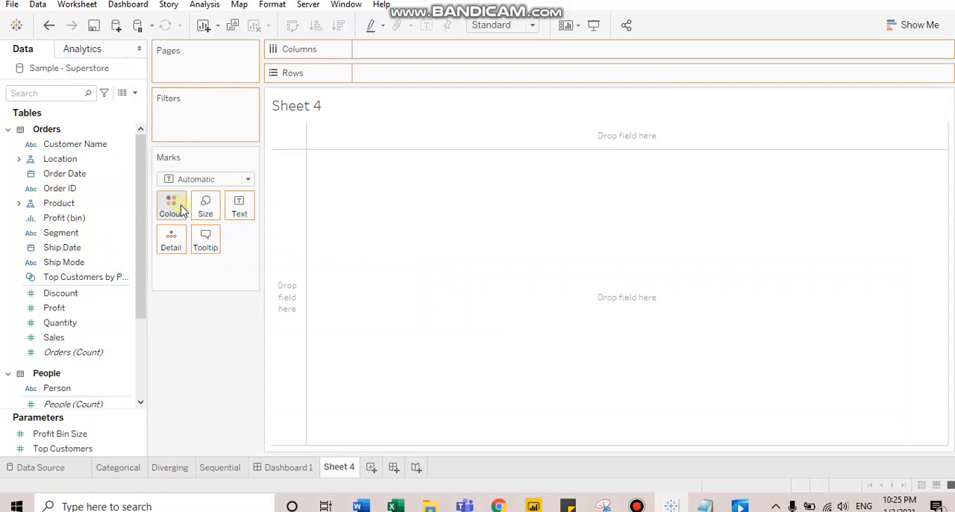
pyautogui.moveTo(201, 217)
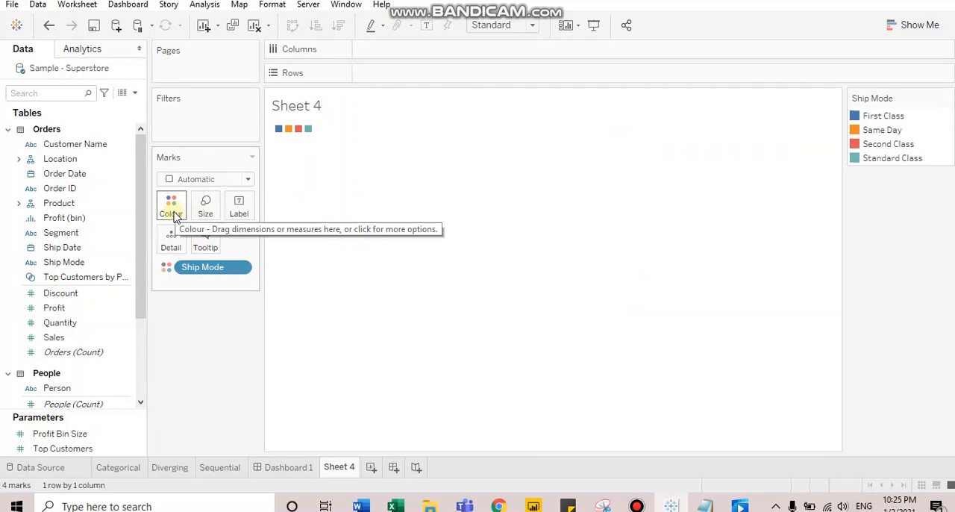
# Assign the Categorical custom palette to the Ship Mode colours, then go to Dashboard 1
pyautogui.click(171, 206)
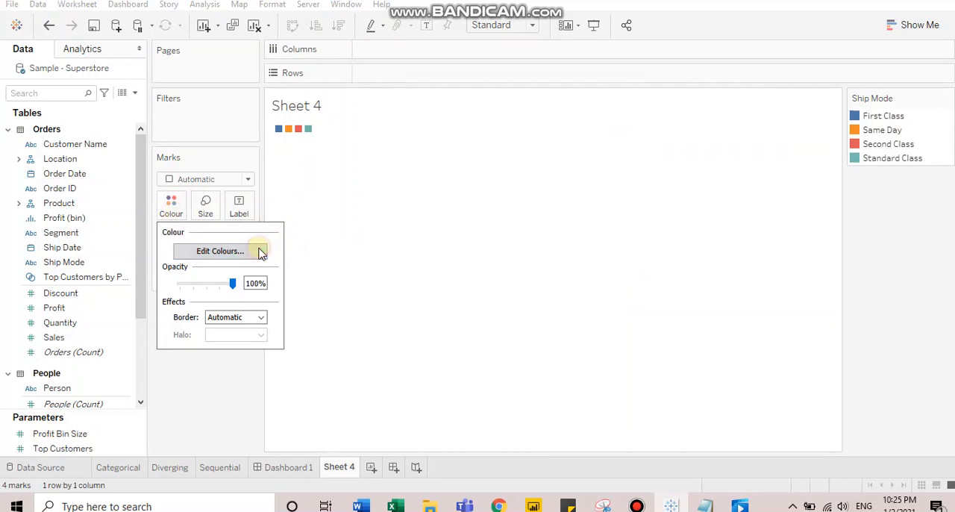
pyautogui.click(220, 251)
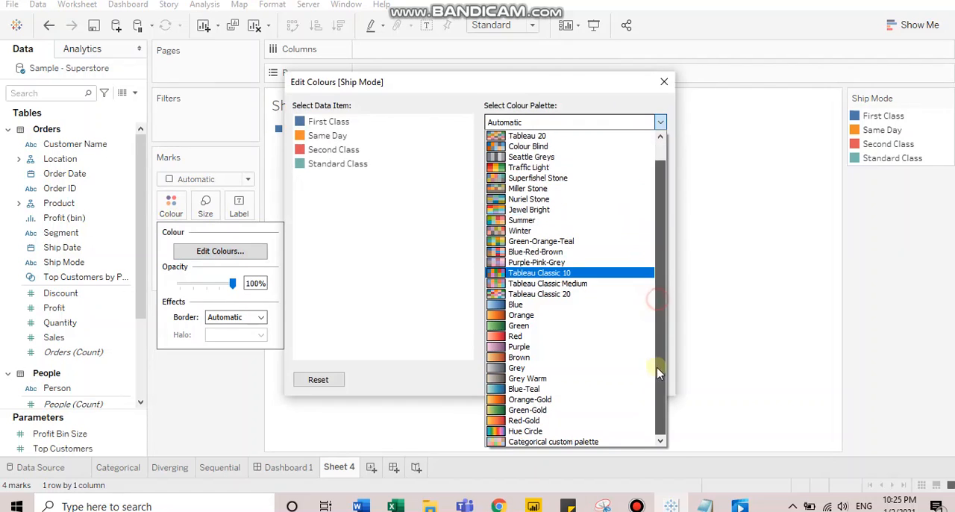
pyautogui.click(553, 441)
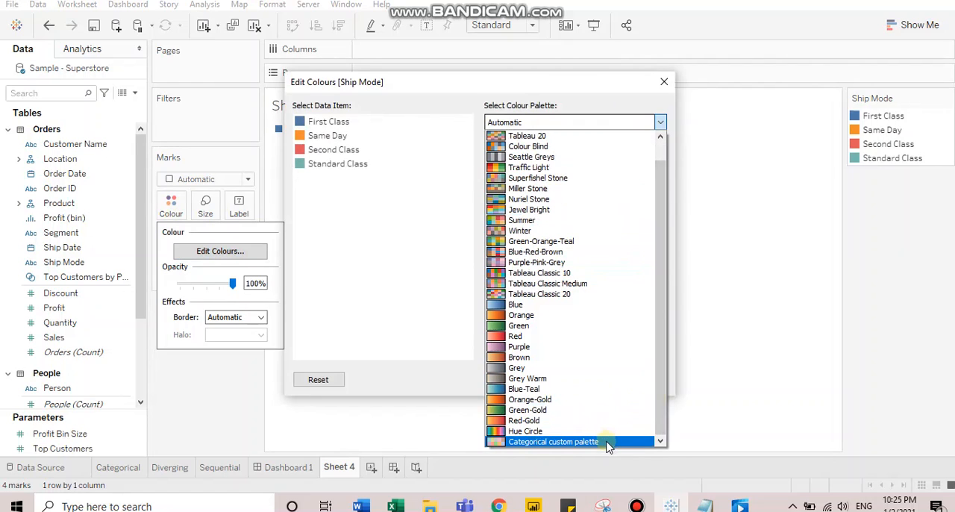
pyautogui.click(554, 441)
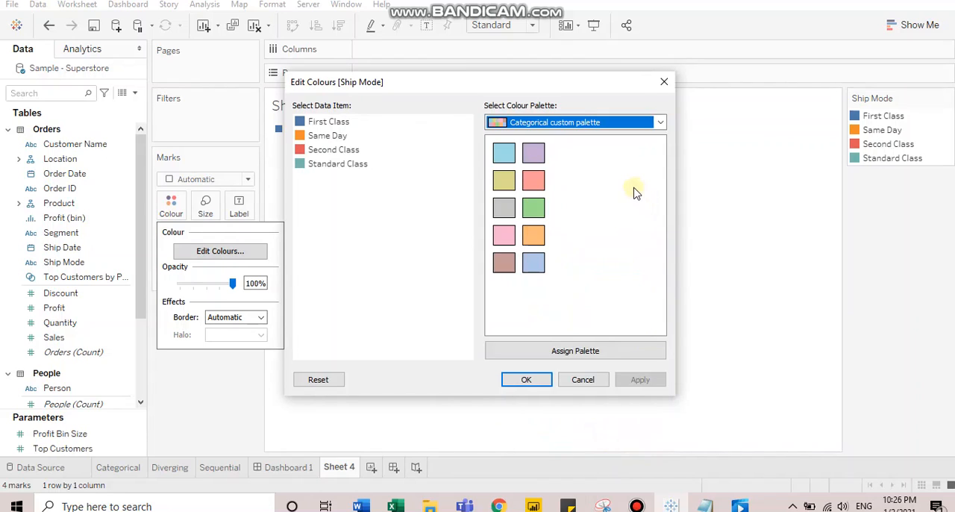
pyautogui.moveTo(586, 153)
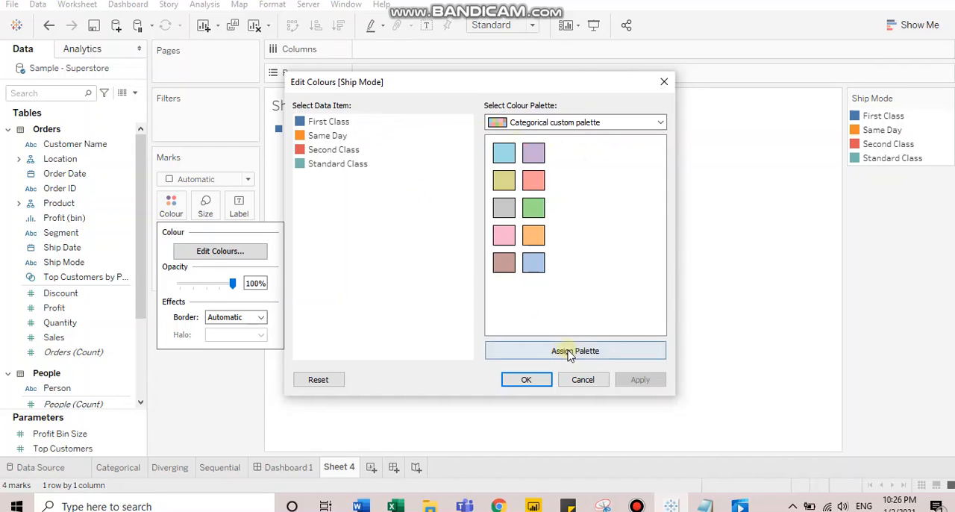
pyautogui.click(526, 379)
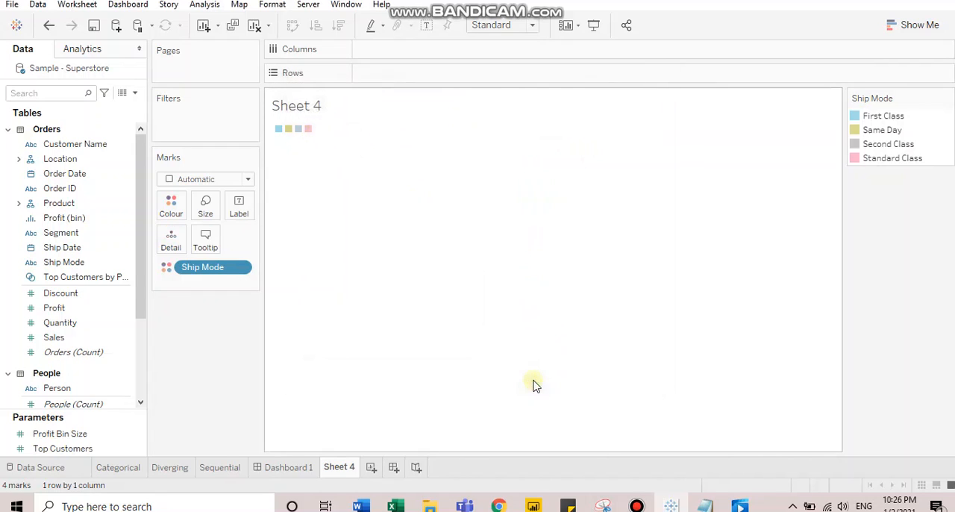
pyautogui.click(289, 466)
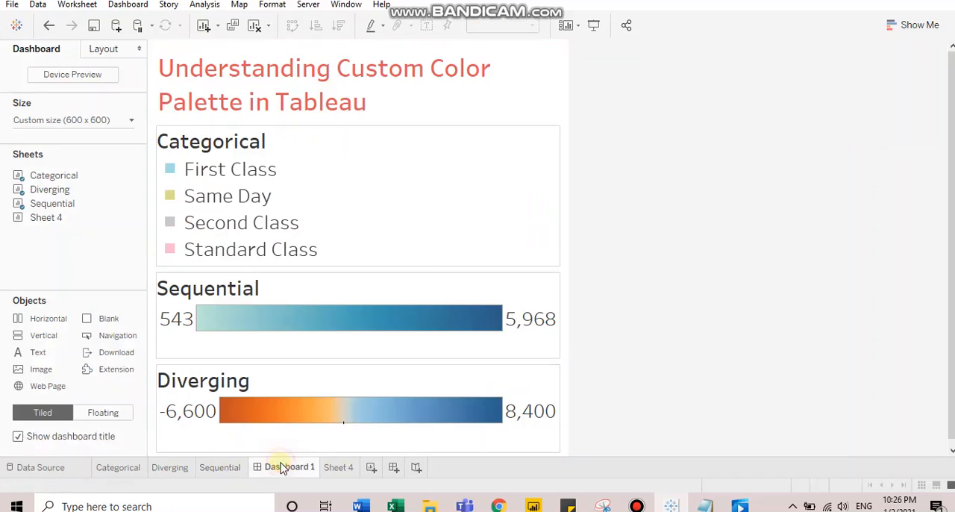
# Switch to the Notepad window showing Preferences.tps from the taskbar
pyautogui.click(357, 317)
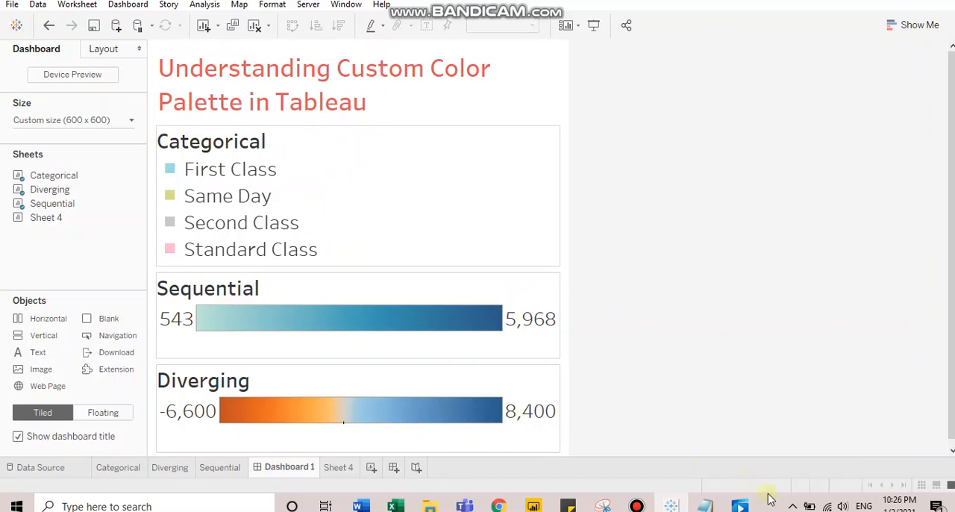
pyautogui.click(740, 505)
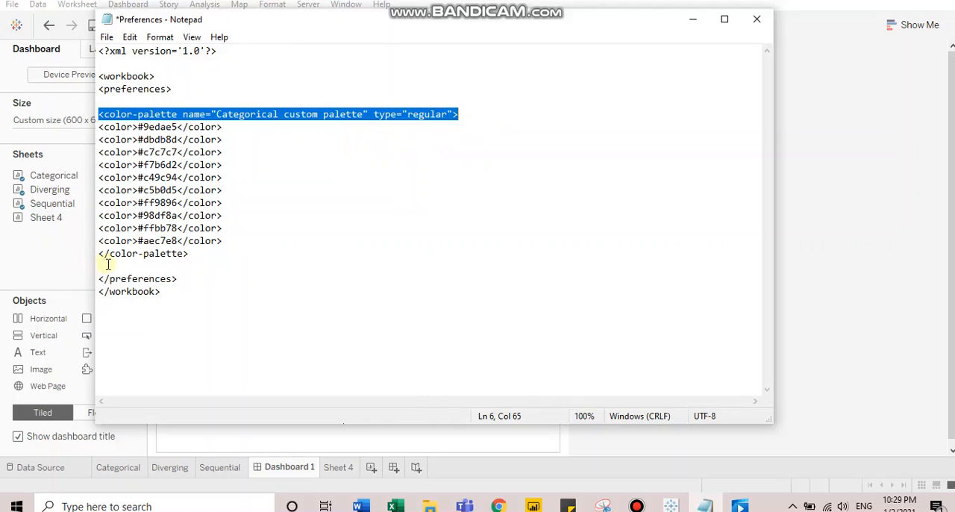
# Add a second palette tag named 'Categorical custom palette', changing its type to ordered-sequential
pyautogui.press('Enter')
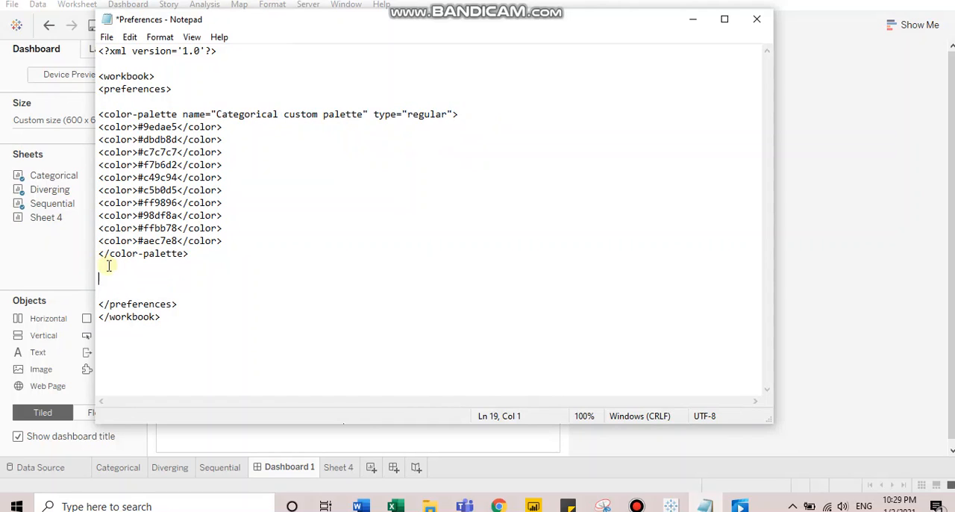
pyautogui.write('<color-palette name="Categorical custom palette" type="regular">')
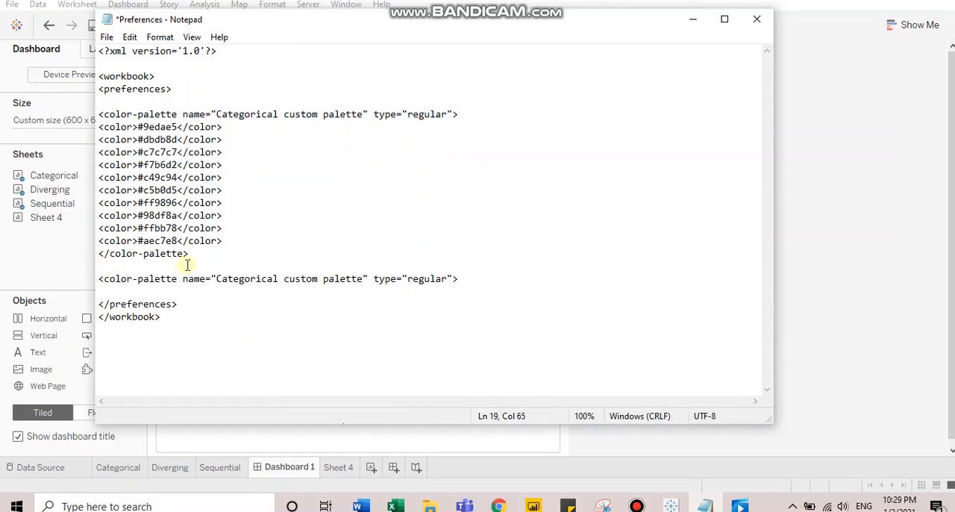
pyautogui.doubleClick(416, 279)
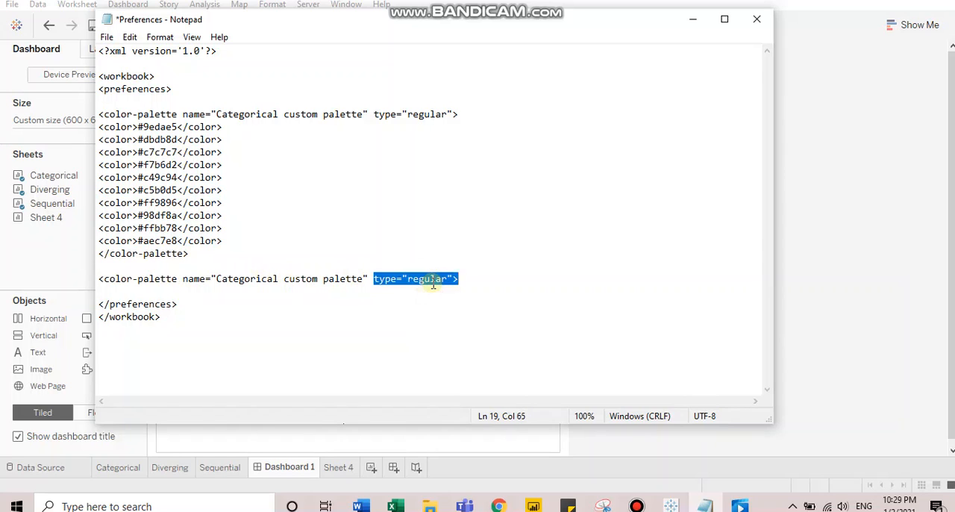
pyautogui.doubleClick(427, 279)
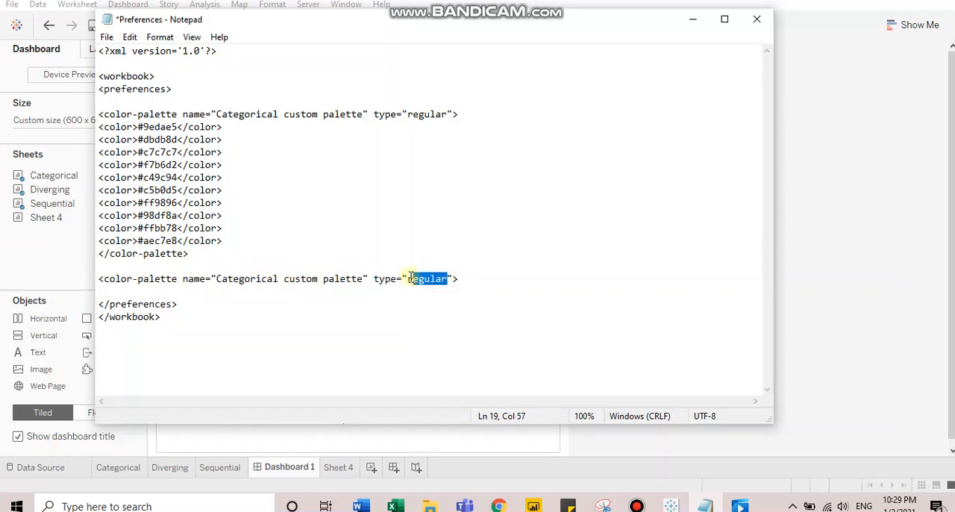
pyautogui.write('ordered')
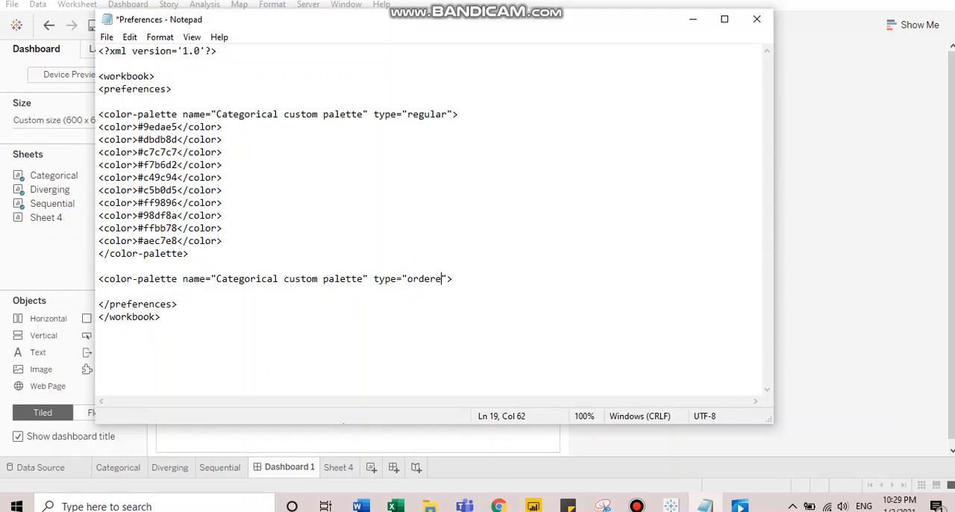
pyautogui.write('-sequential')
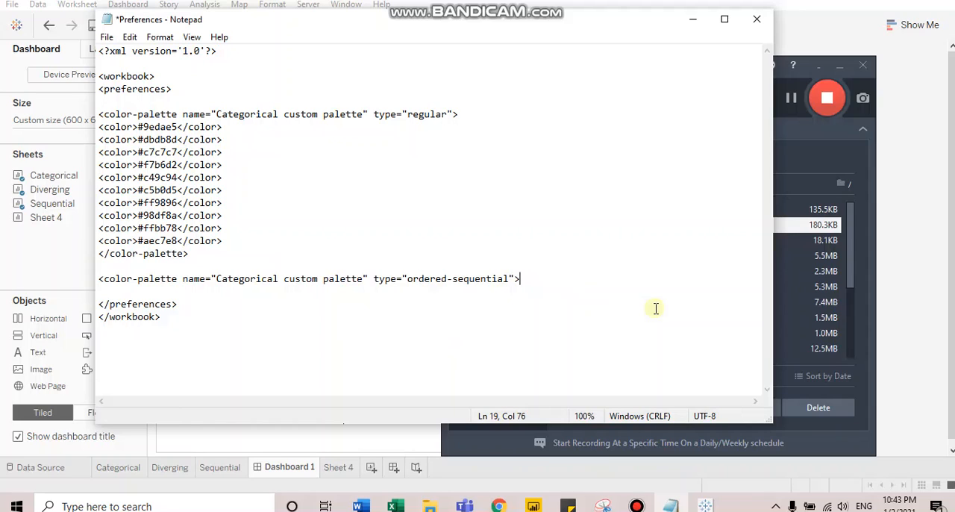
pyautogui.moveTo(422, 224)
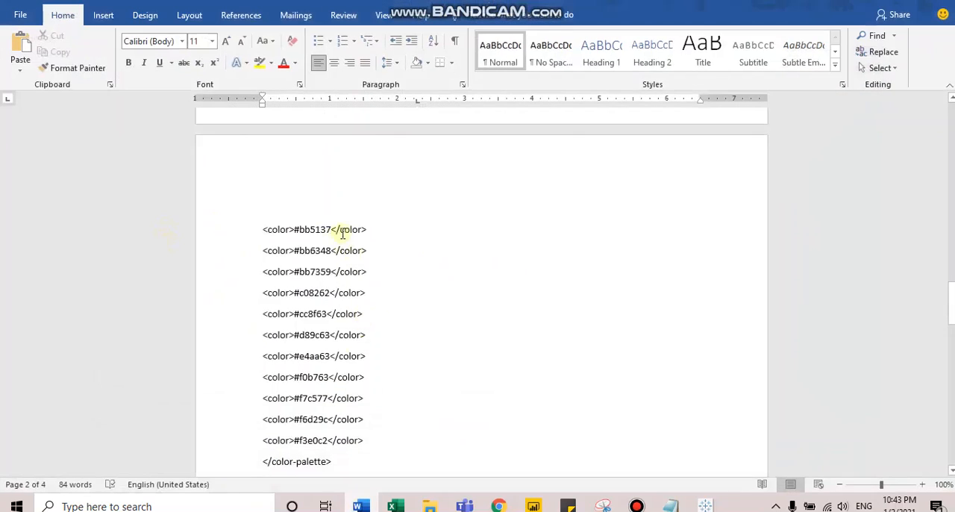
# Scroll down the Word document to the palette colour codes
pyautogui.scroll(-3)
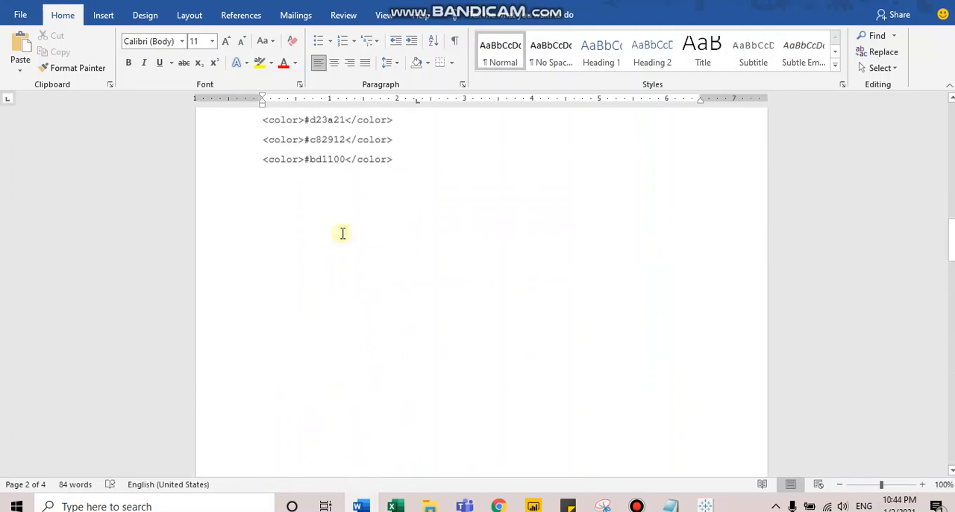
pyautogui.scroll(-3)
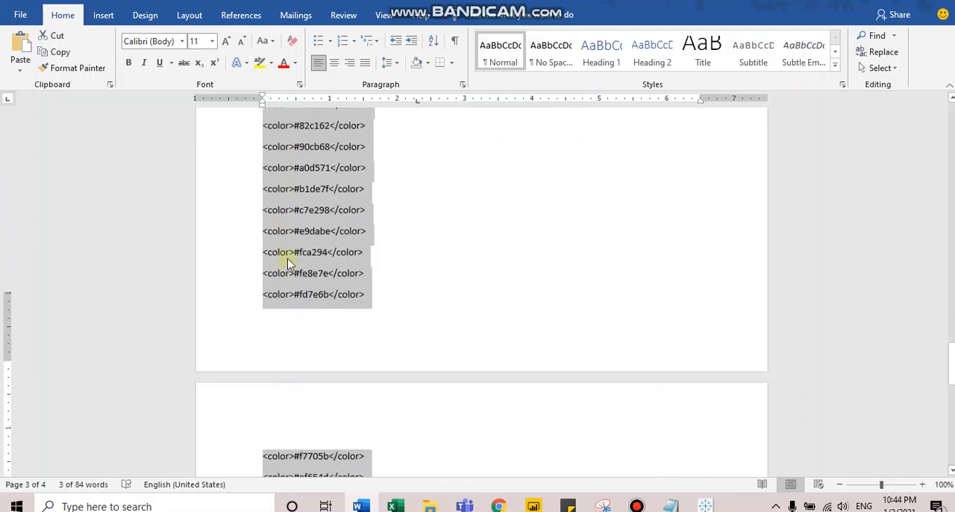
pyautogui.scroll(-3)
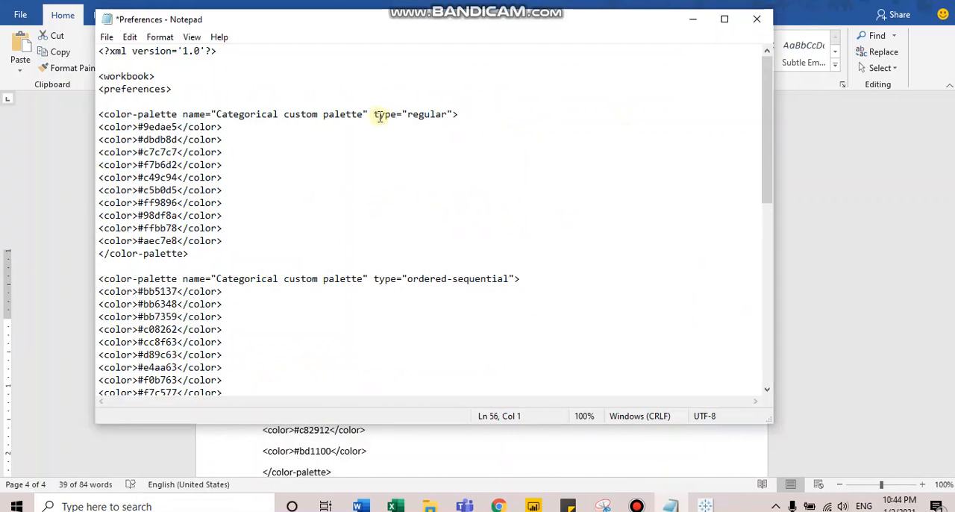
pyautogui.moveTo(335, 339)
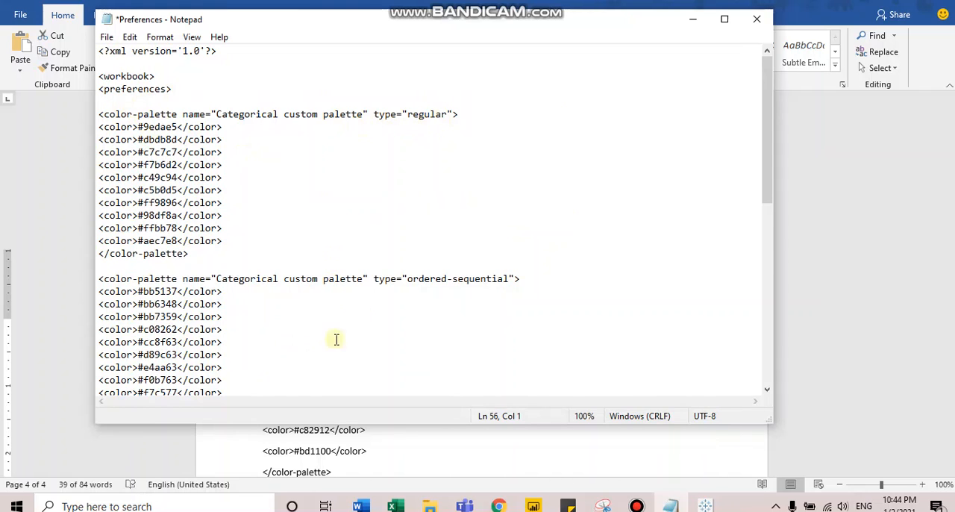
pyautogui.scroll(-3)
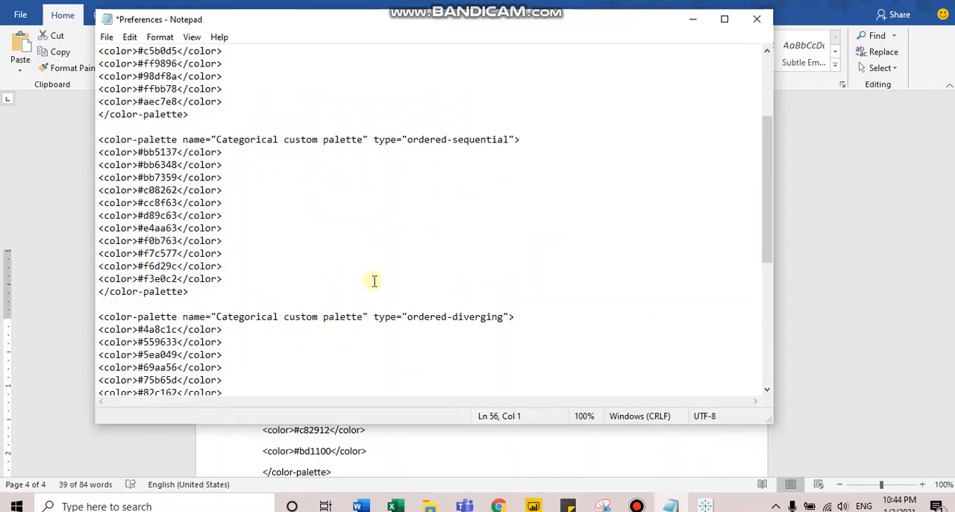
pyautogui.moveTo(117, 159)
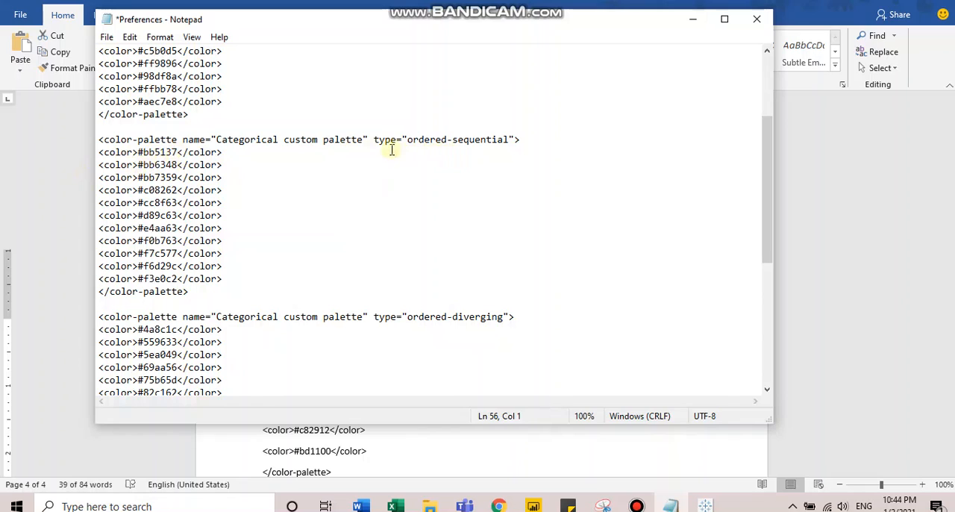
pyautogui.moveTo(153, 132)
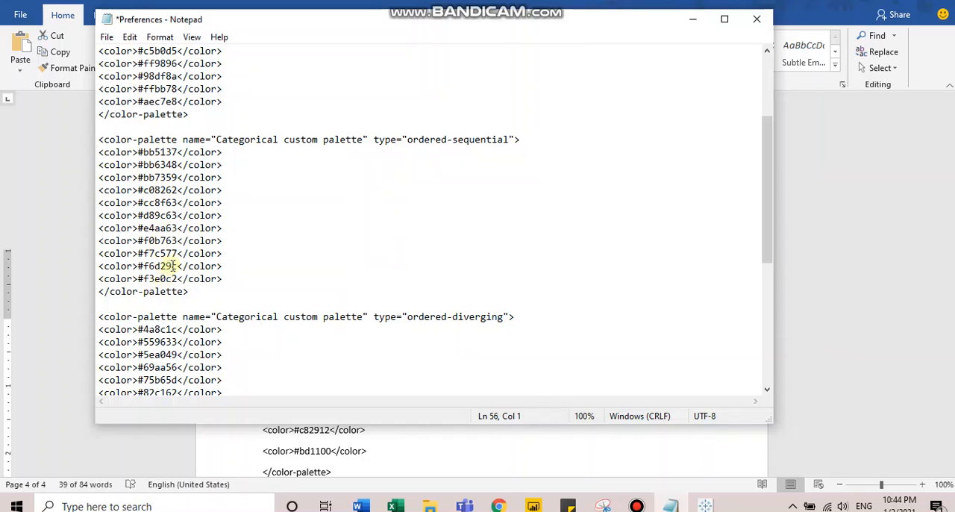
pyautogui.scroll(-3)
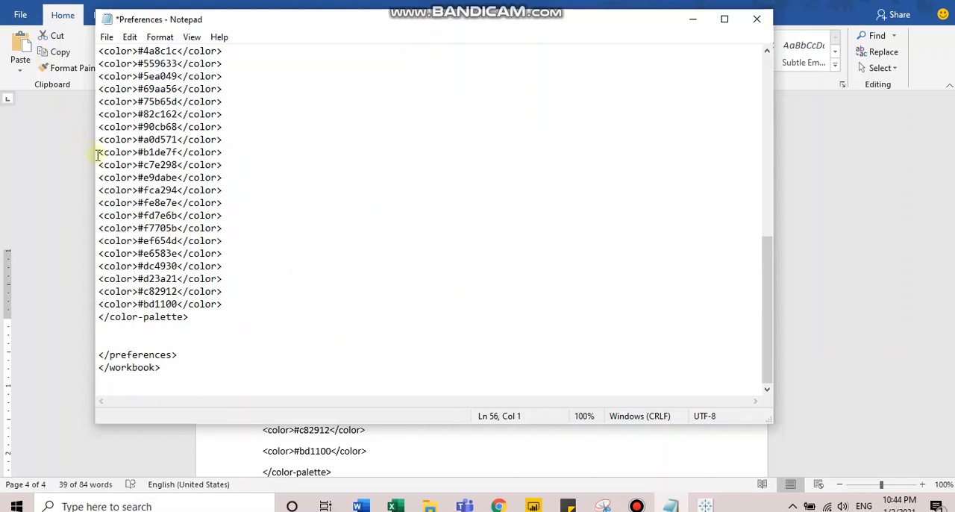
pyautogui.scroll(3)
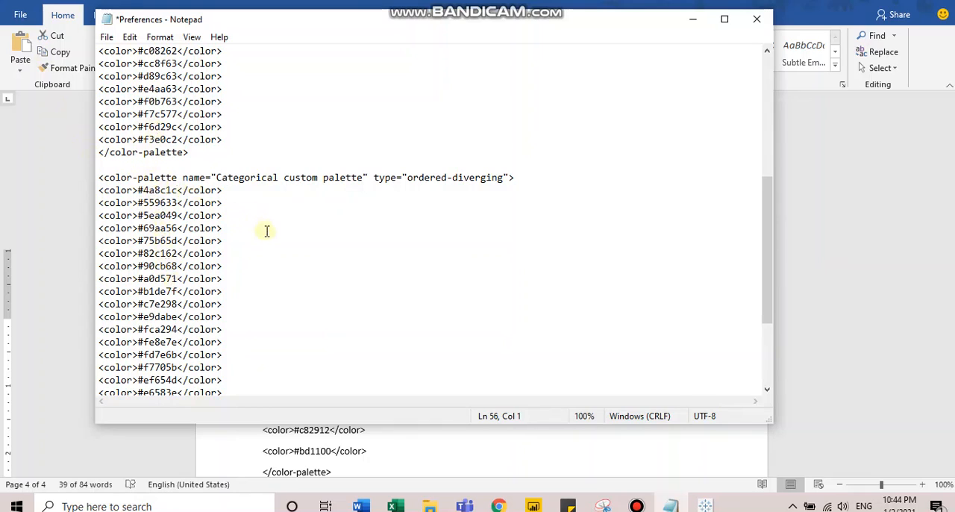
pyautogui.scroll(-3)
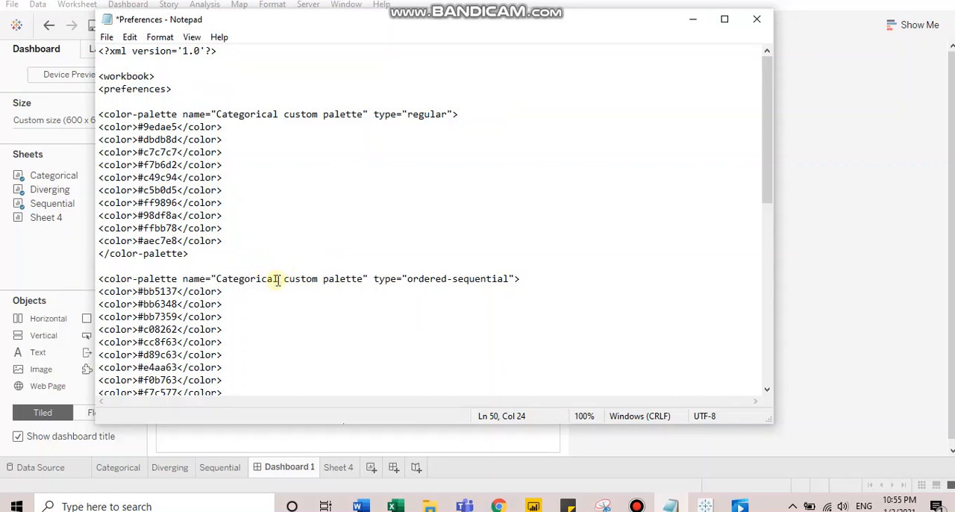
# Rename the ordered-sequential palette to 'Sequential custom palette'
pyautogui.doubleClick(246, 279)
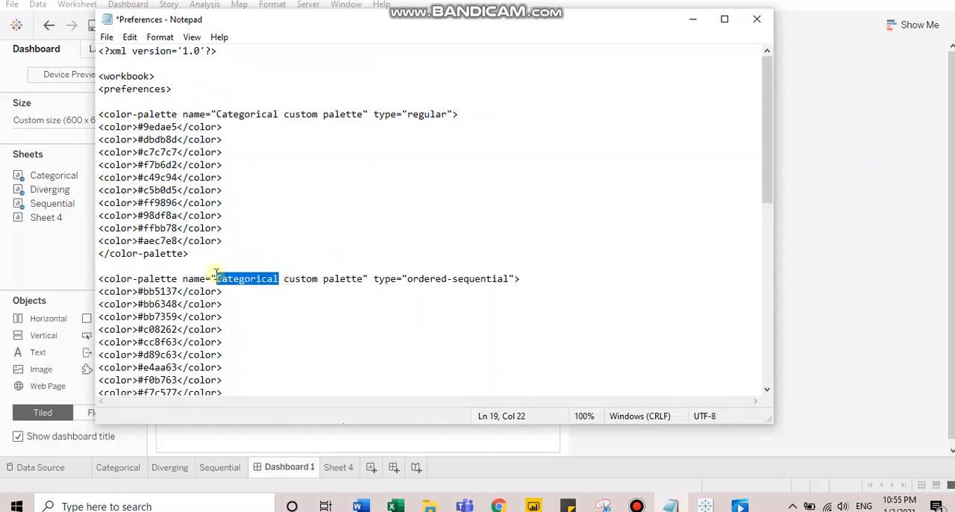
pyautogui.write('Sequ')
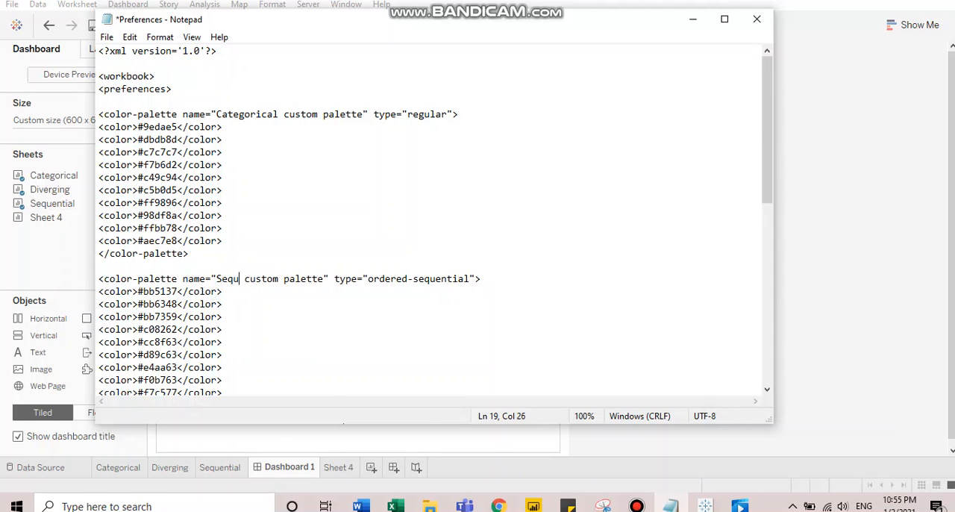
pyautogui.write('enti')
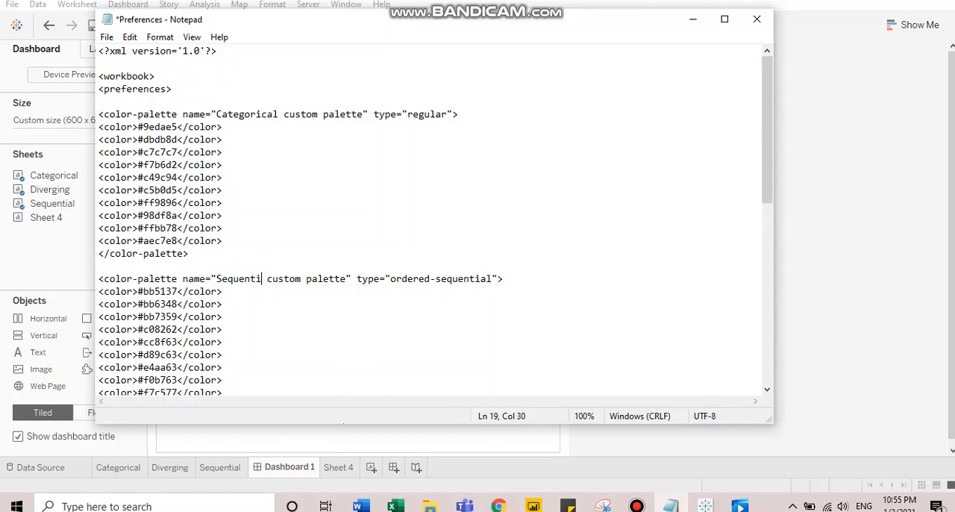
# Rename the ordered-diverging palette to 'Diverging custom palette' and save Preferences.tps
pyautogui.scroll(-3)
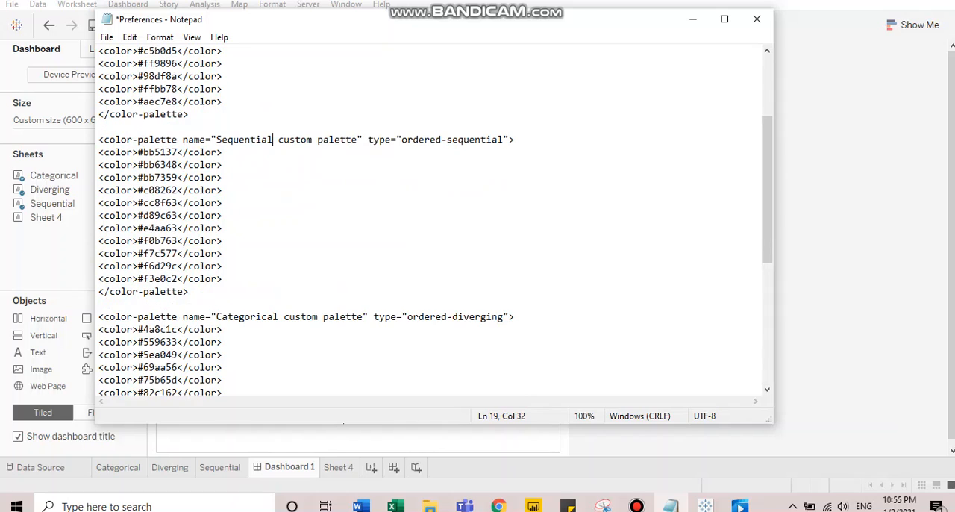
pyautogui.click(274, 316)
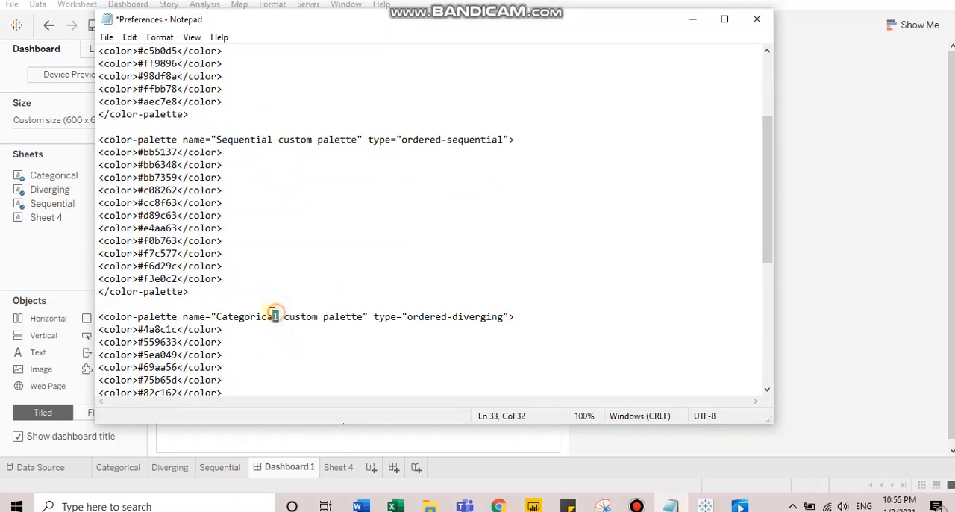
pyautogui.write('F')
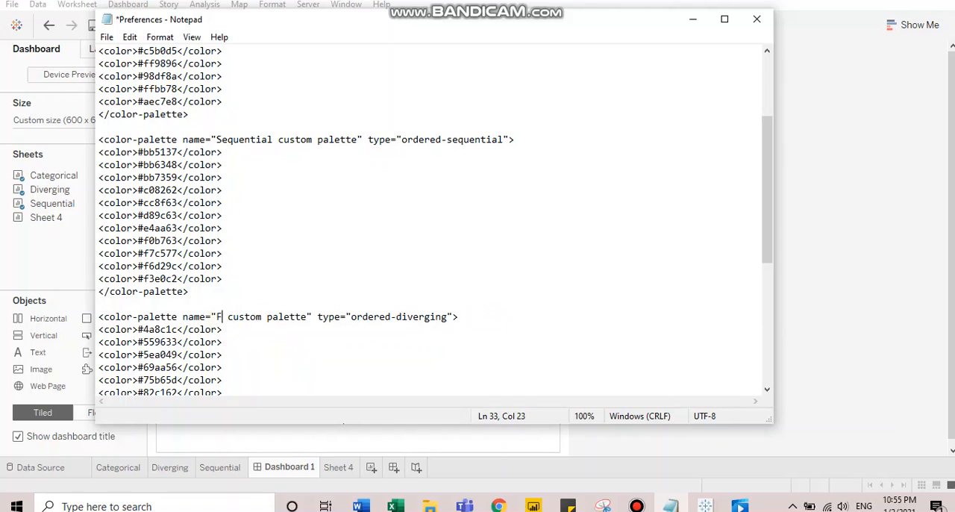
pyautogui.write('iverging')
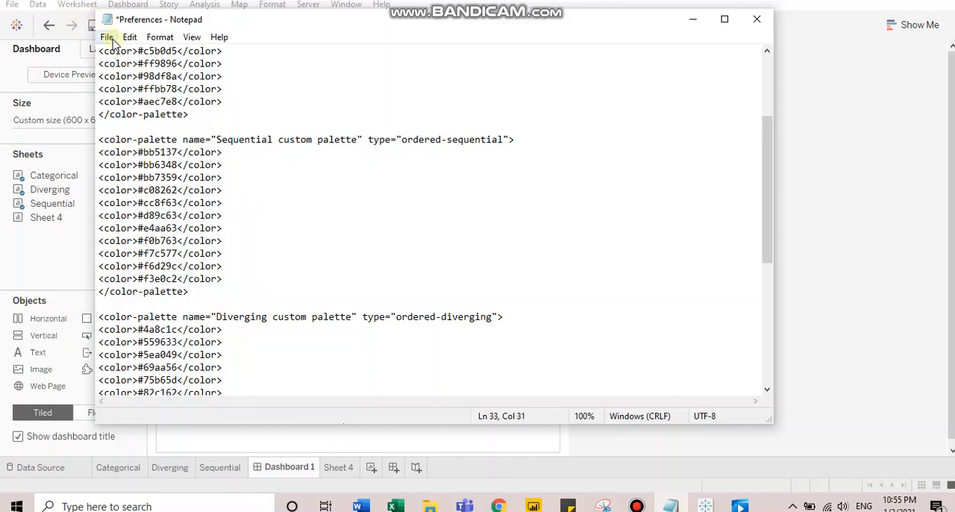
pyautogui.click(107, 36)
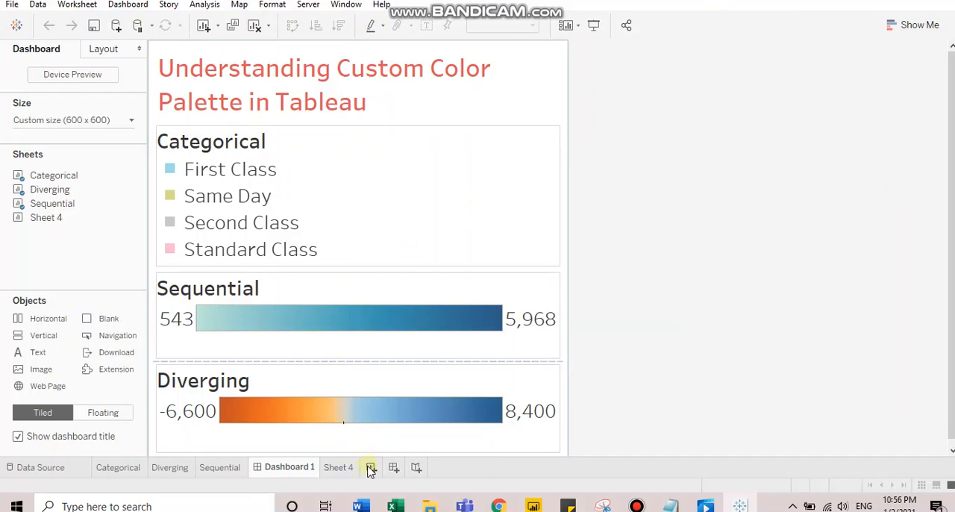
# On new Sheet 5, plot Sales as unaggregated circles coloured by Profit
pyautogui.click(370, 467)
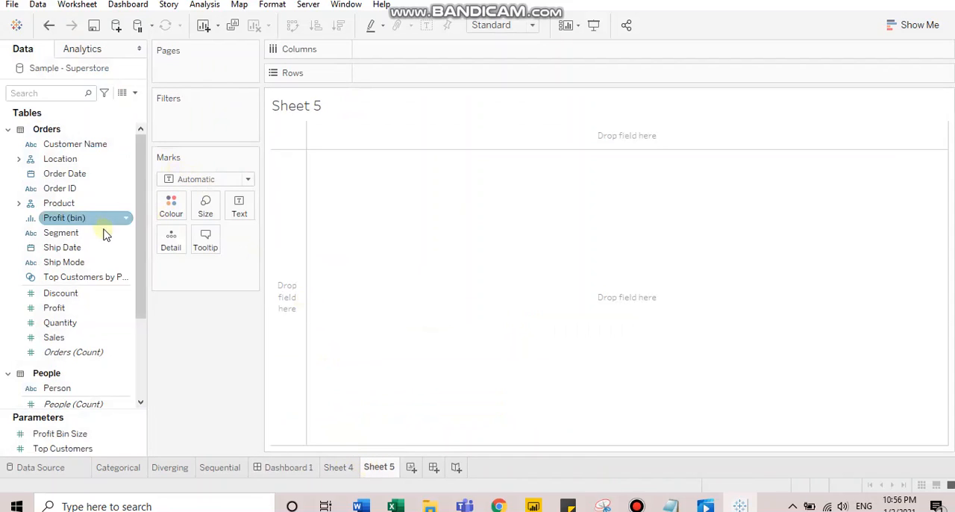
pyautogui.moveTo(408, 310)
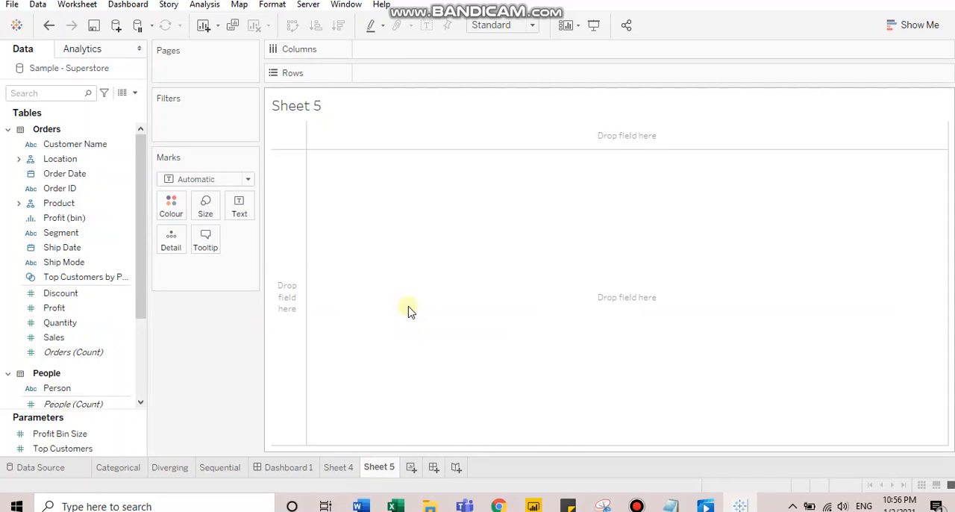
pyautogui.click(74, 351)
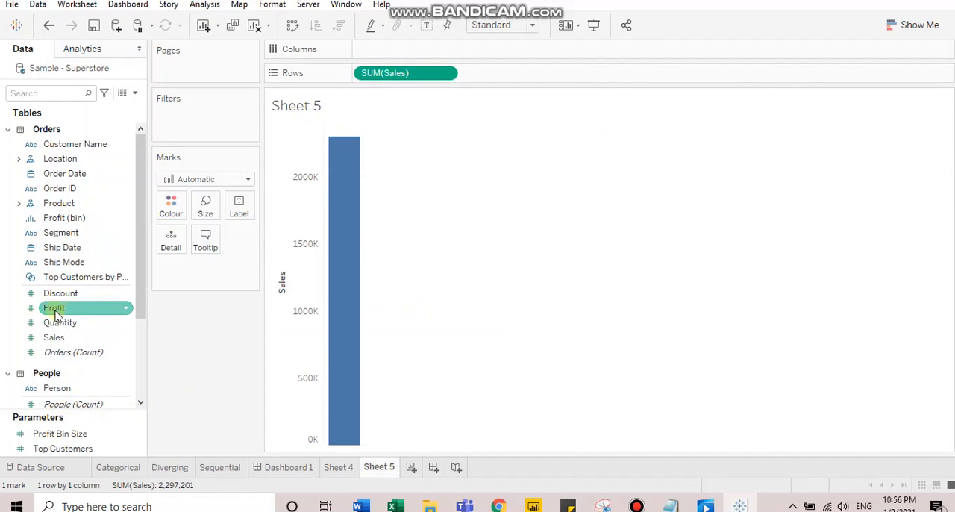
pyautogui.moveTo(54, 308); pyautogui.dragTo(171, 207)
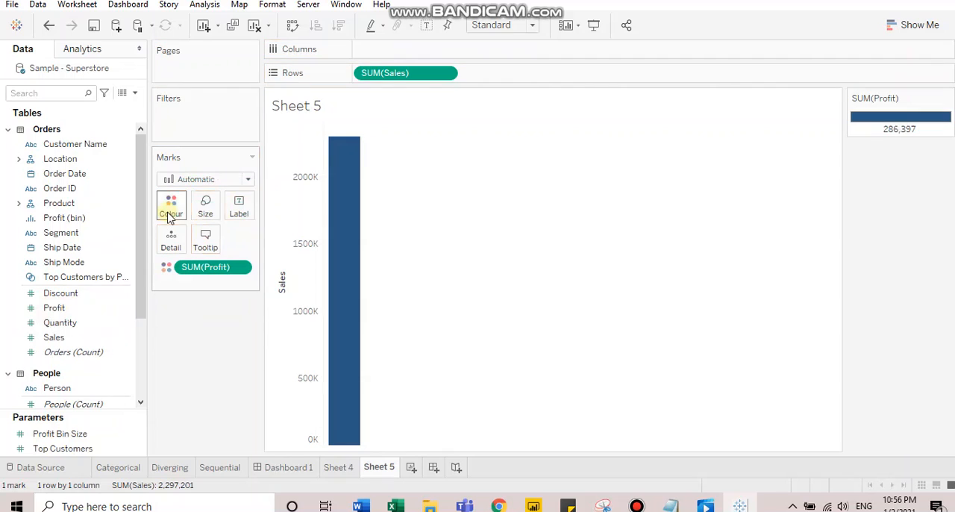
pyautogui.moveTo(302, 6)
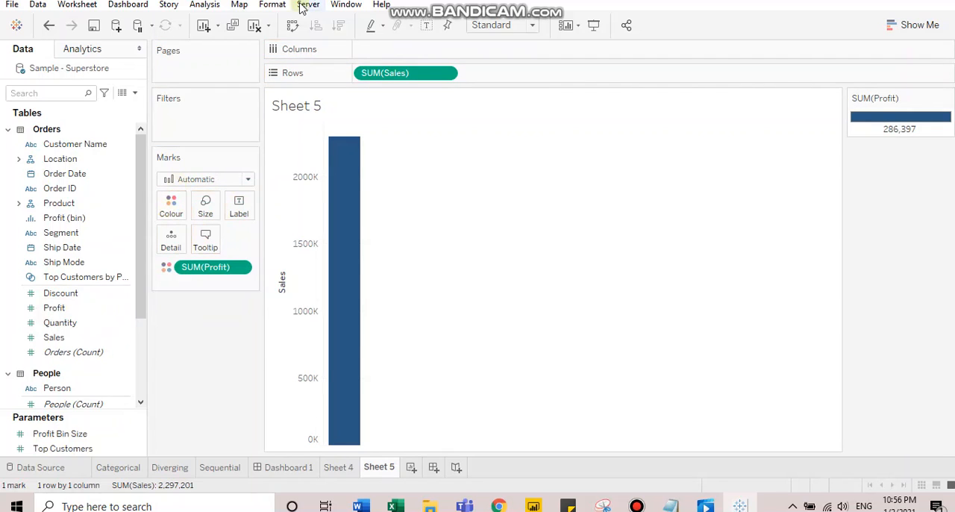
pyautogui.click(204, 4)
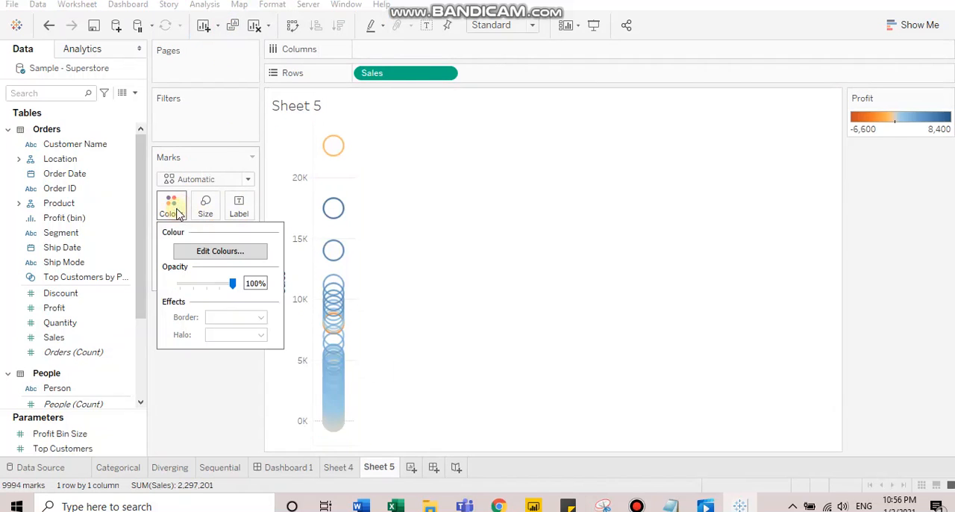
# Apply the Sequential custom palette to the Profit colours
pyautogui.click(219, 251)
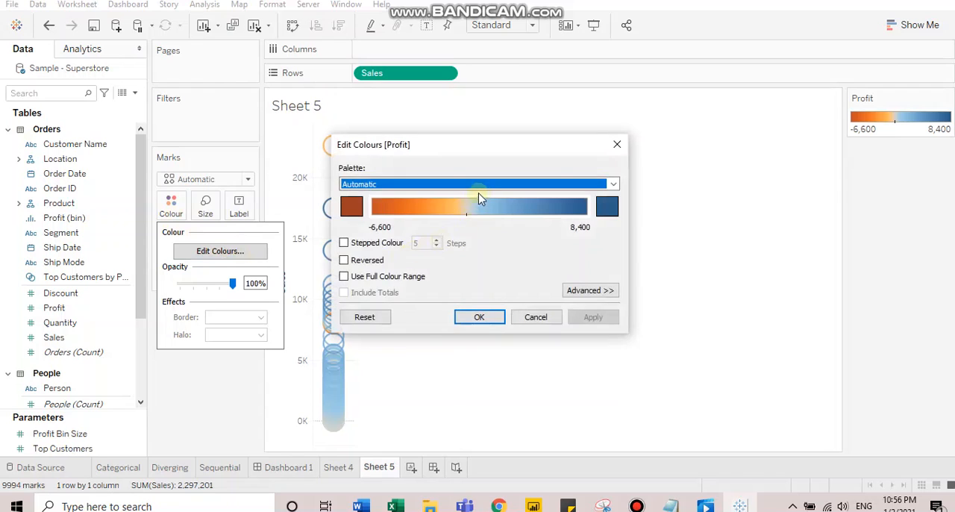
pyautogui.click(612, 183)
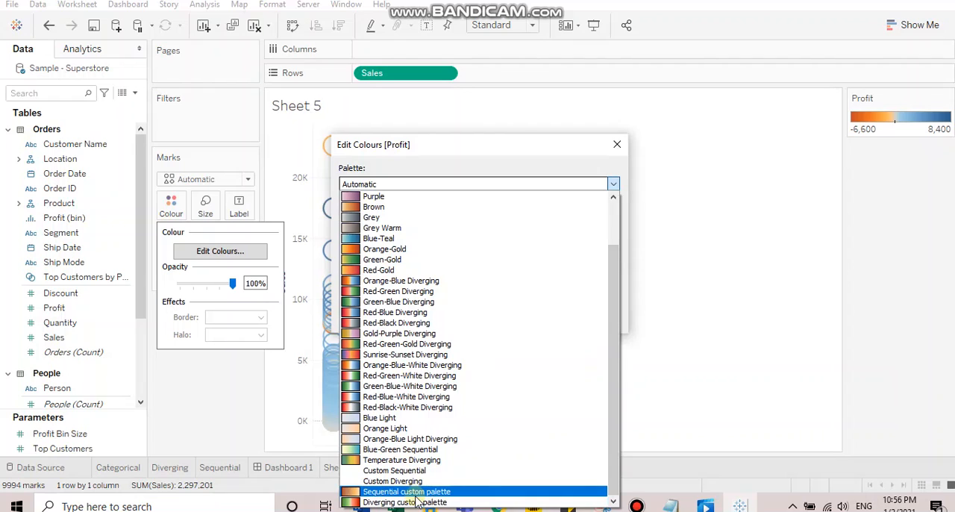
pyautogui.click(406, 491)
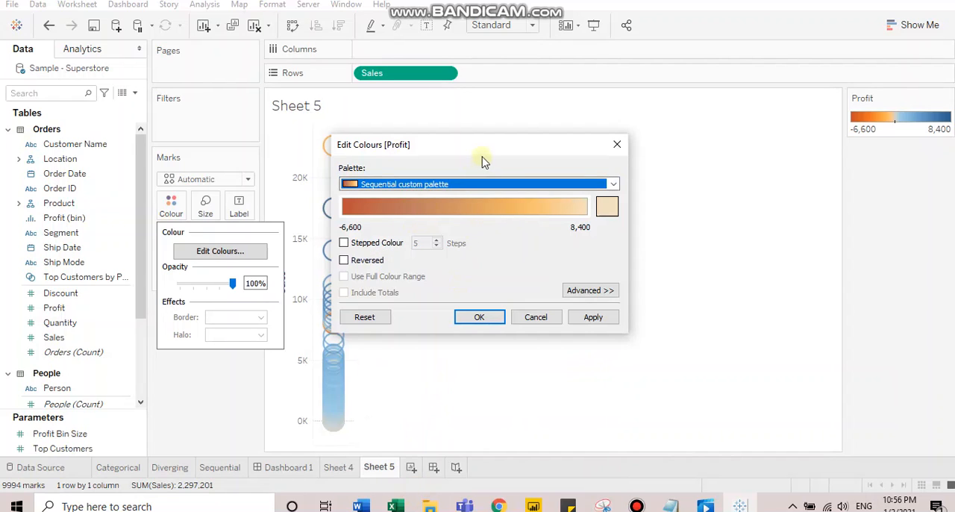
pyautogui.moveTo(530, 157)
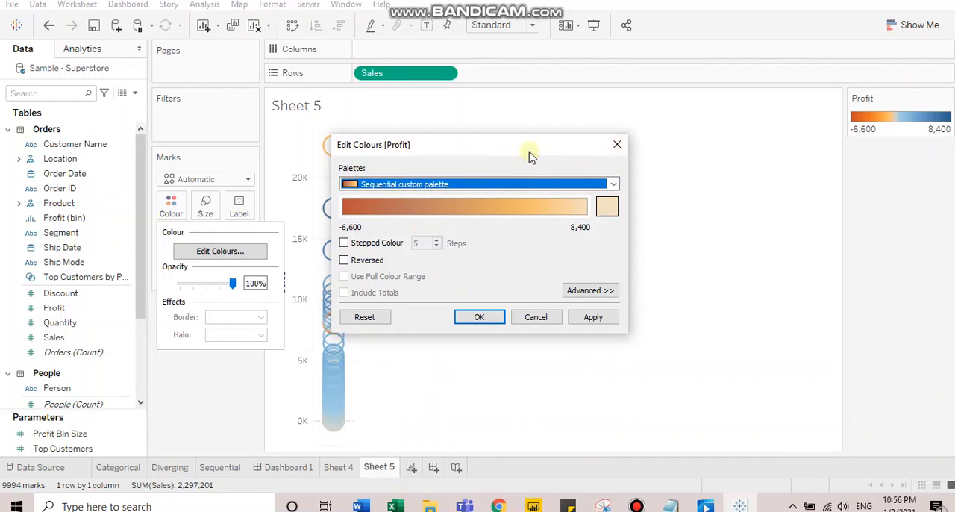
pyautogui.moveTo(593, 317)
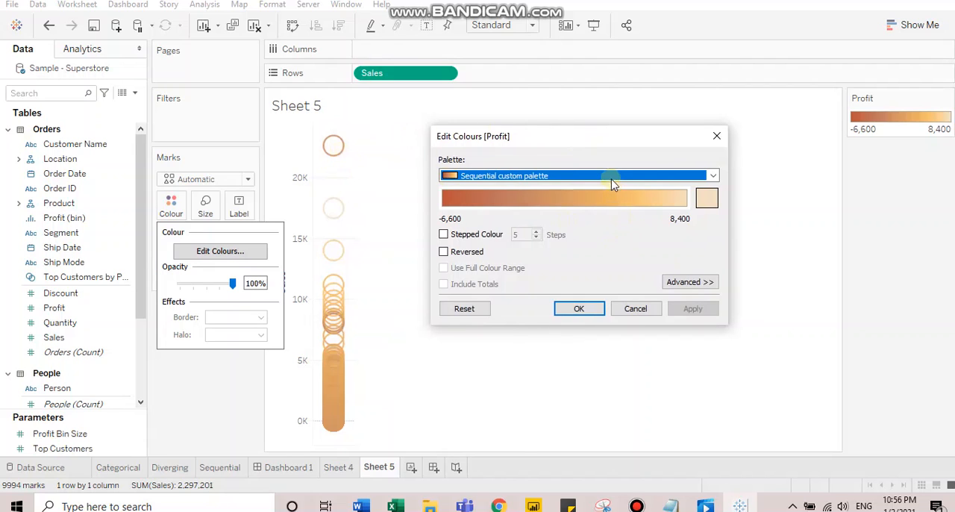
# Switch the Profit colours to the Diverging custom palette and confirm
pyautogui.click(712, 176)
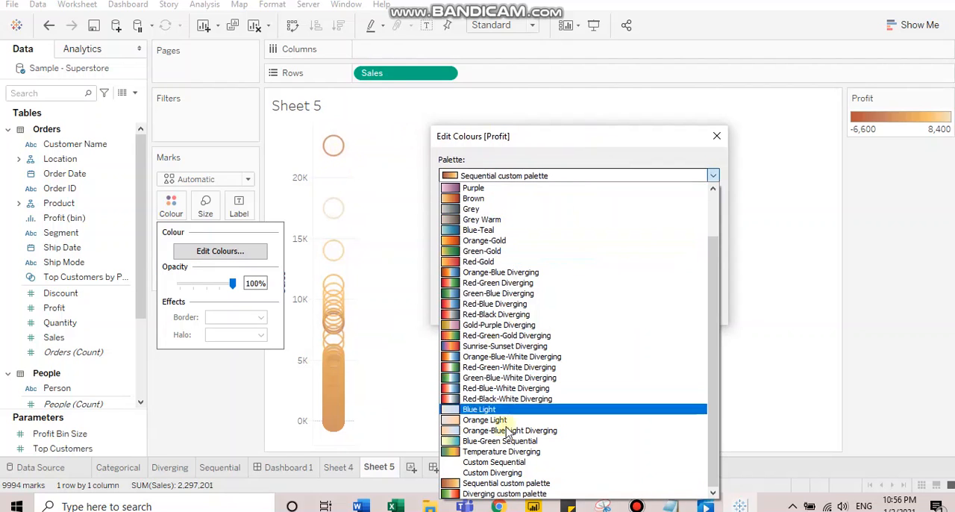
pyautogui.click(504, 482)
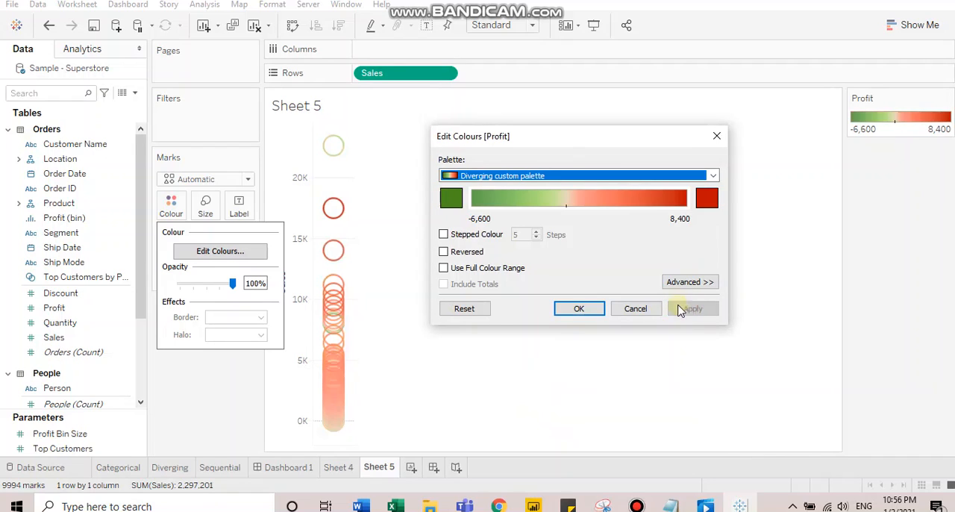
pyautogui.click(578, 308)
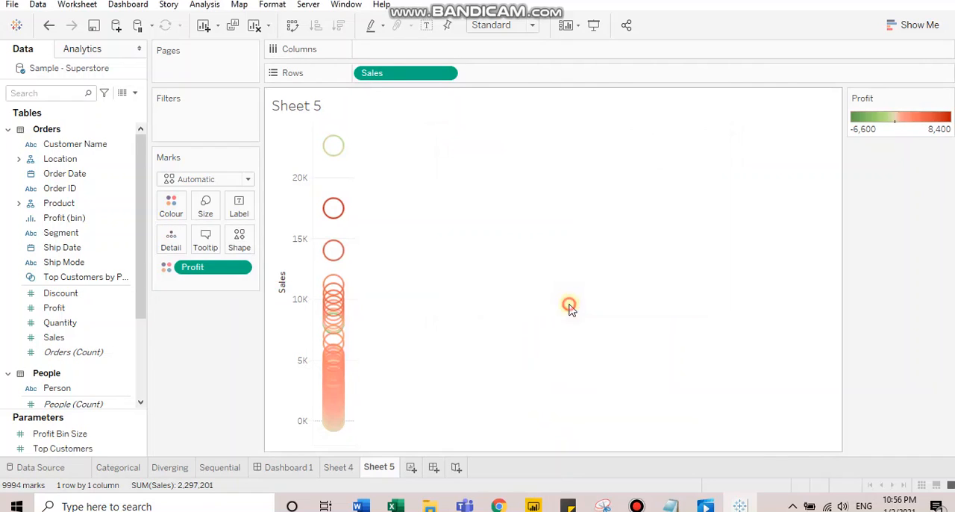